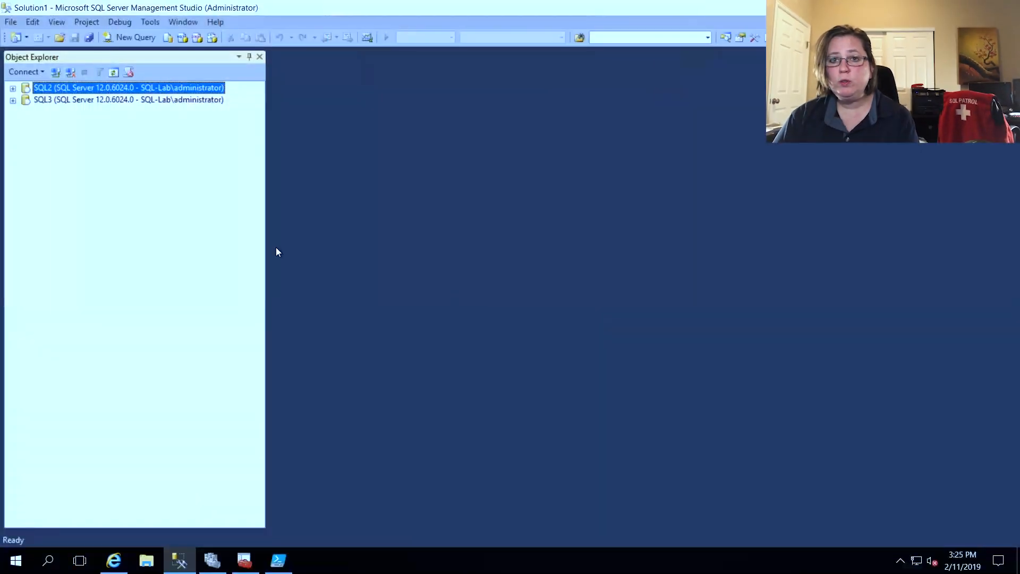
mouse_move(256, 237)
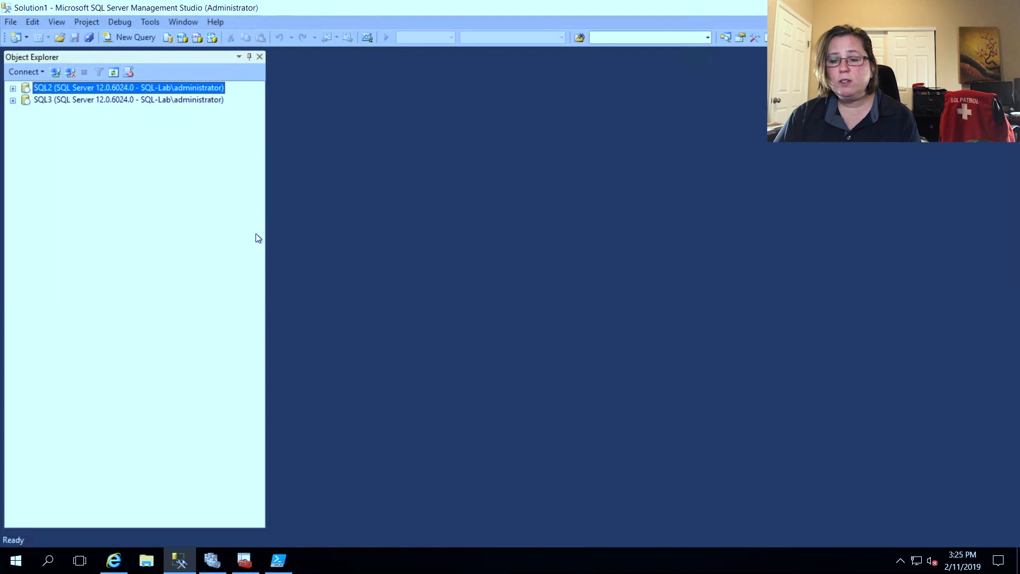
mouse_move(248, 230)
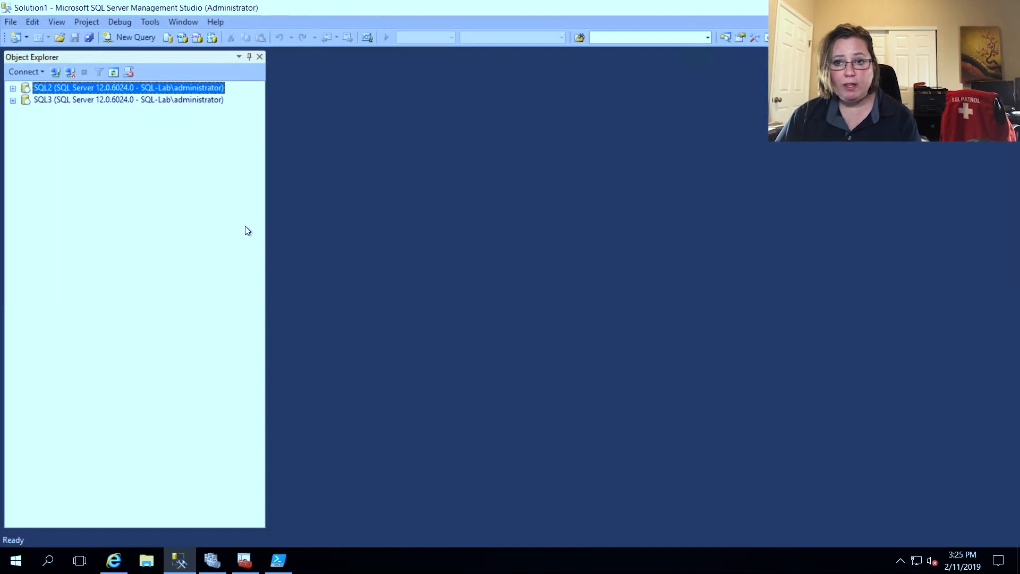
mouse_move(238, 235)
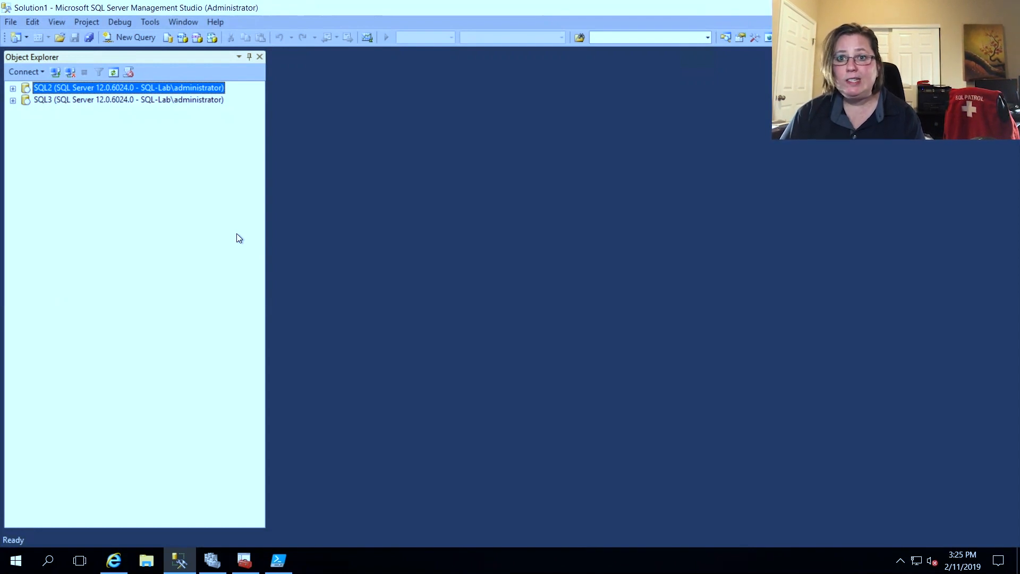
mouse_move(41, 127)
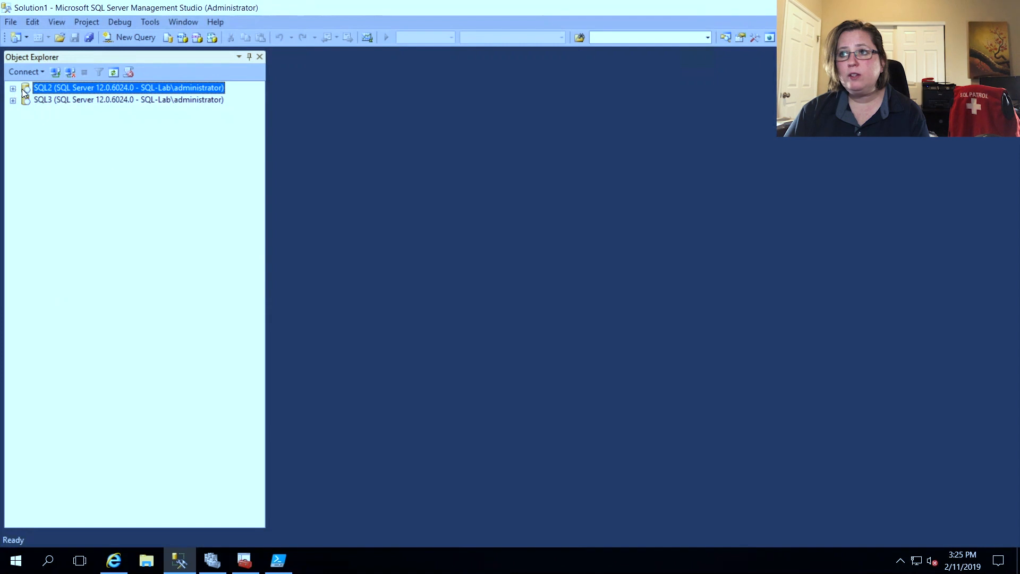
- Expand SQL2's AG1_2014 replicas, showing SQL2 as primary and SQL3 as secondary
left_click(12, 87)
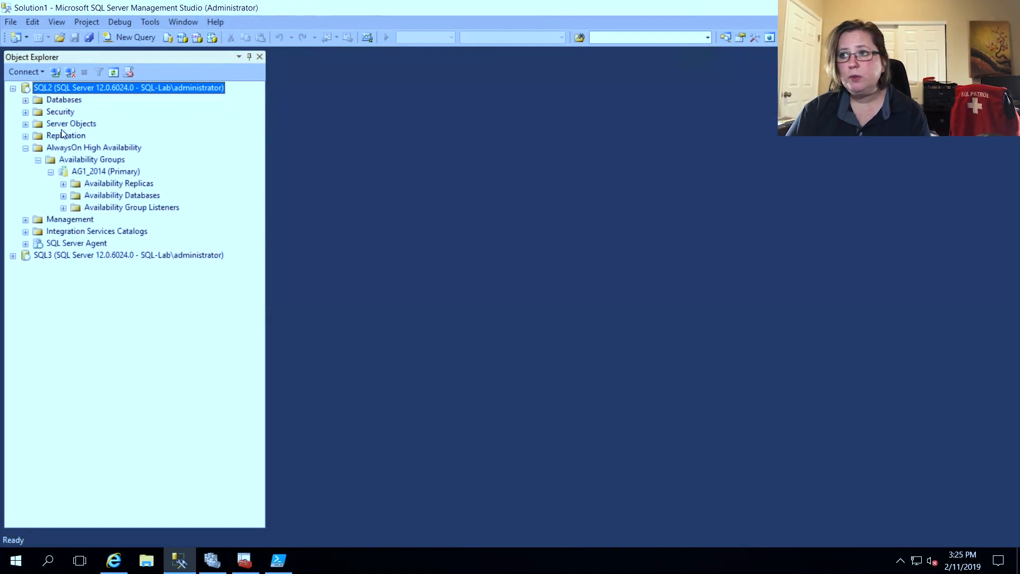
left_click(93, 147)
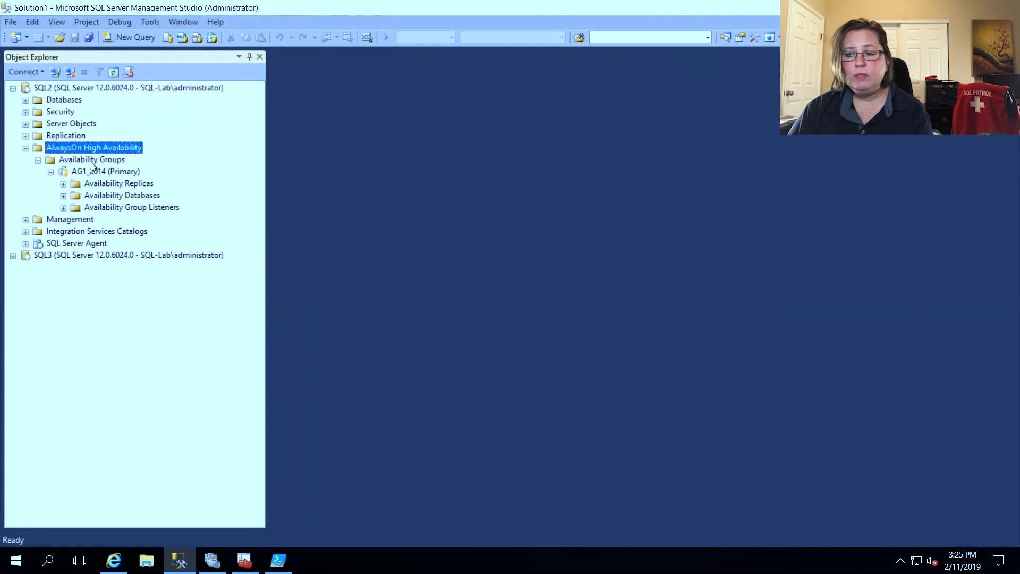
left_click(105, 171)
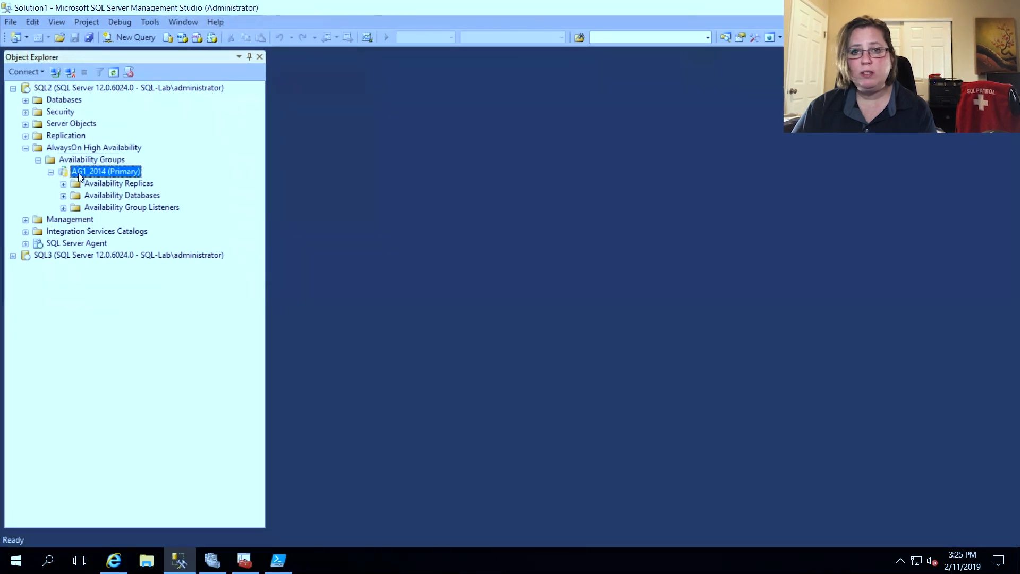
left_click(118, 182)
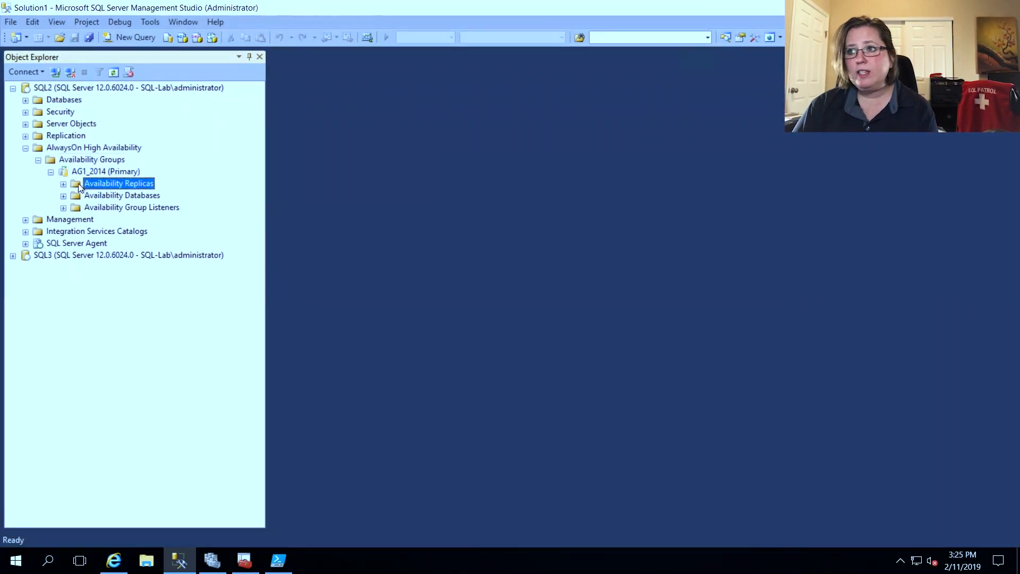
left_click(62, 183)
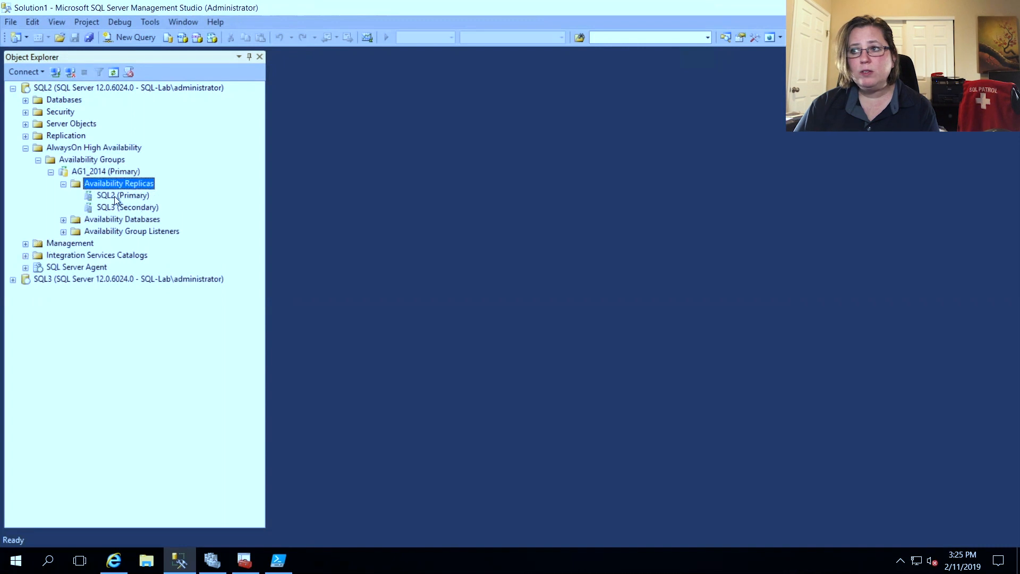
left_click(123, 196)
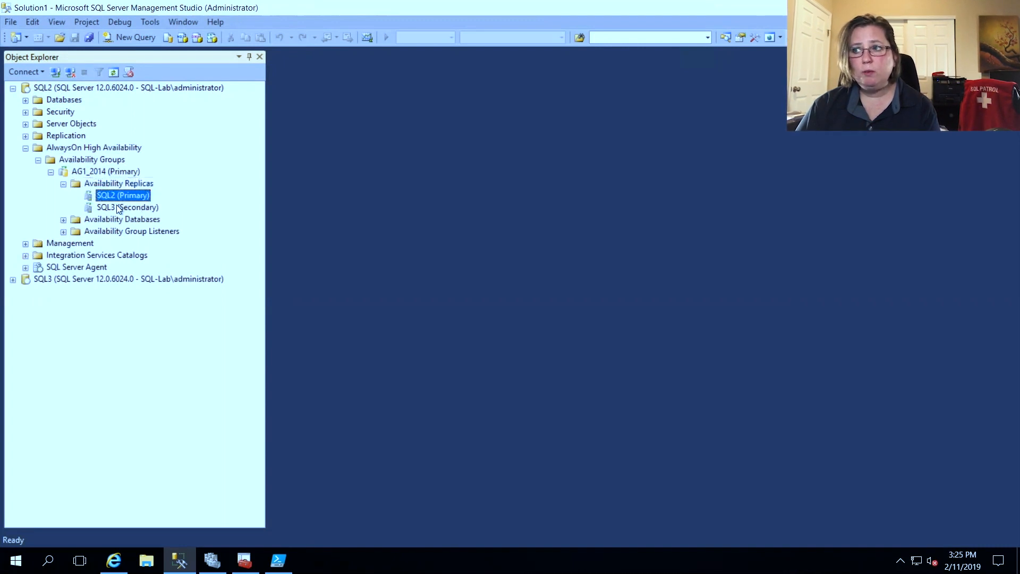
left_click(126, 207)
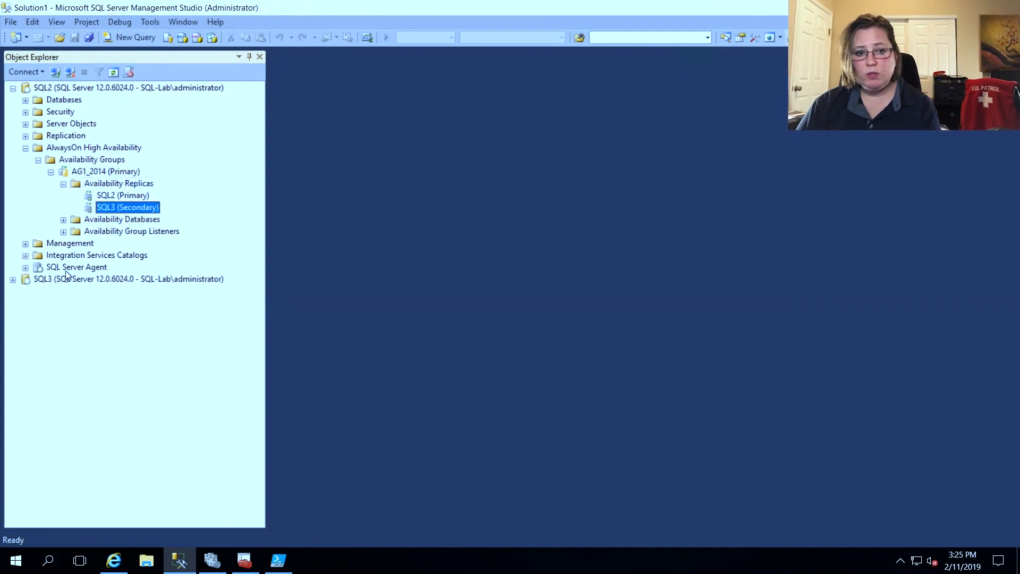
- Expand SQL3's AG1_2014 replicas showing it as secondary, then reselect AG1_2014 on SQL2
left_click(13, 279)
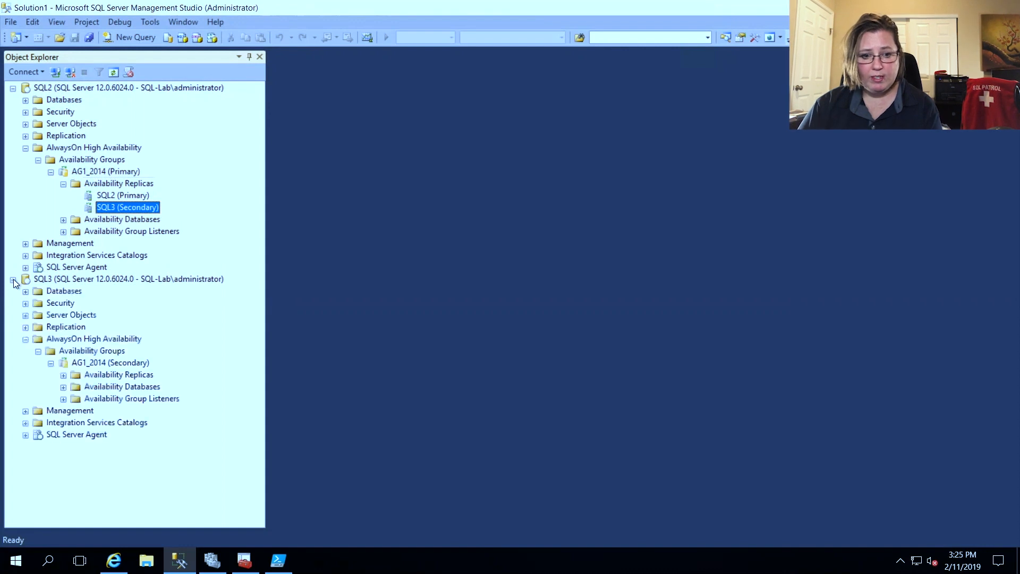
left_click(24, 279)
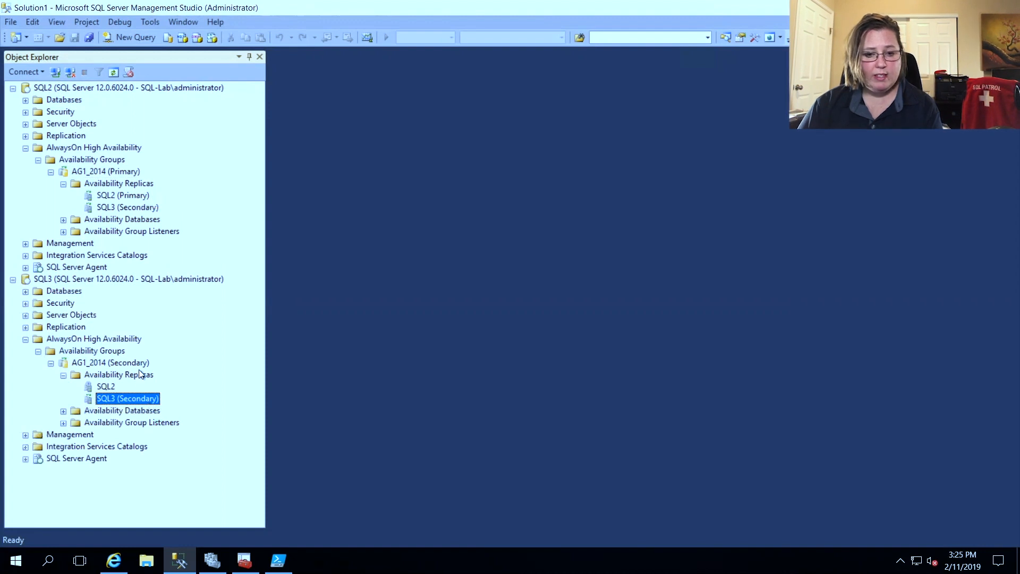
left_click(109, 362)
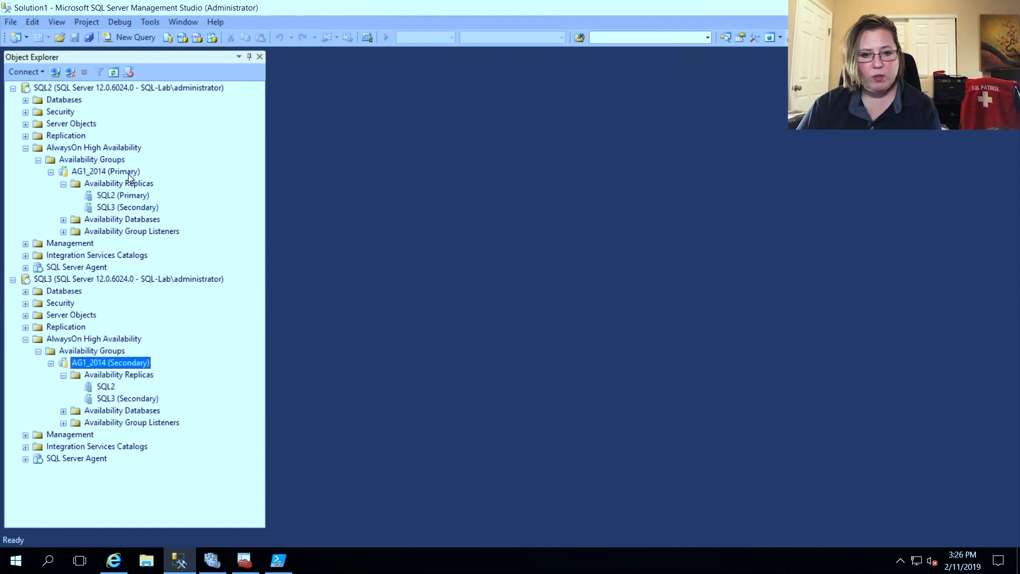
left_click(105, 171)
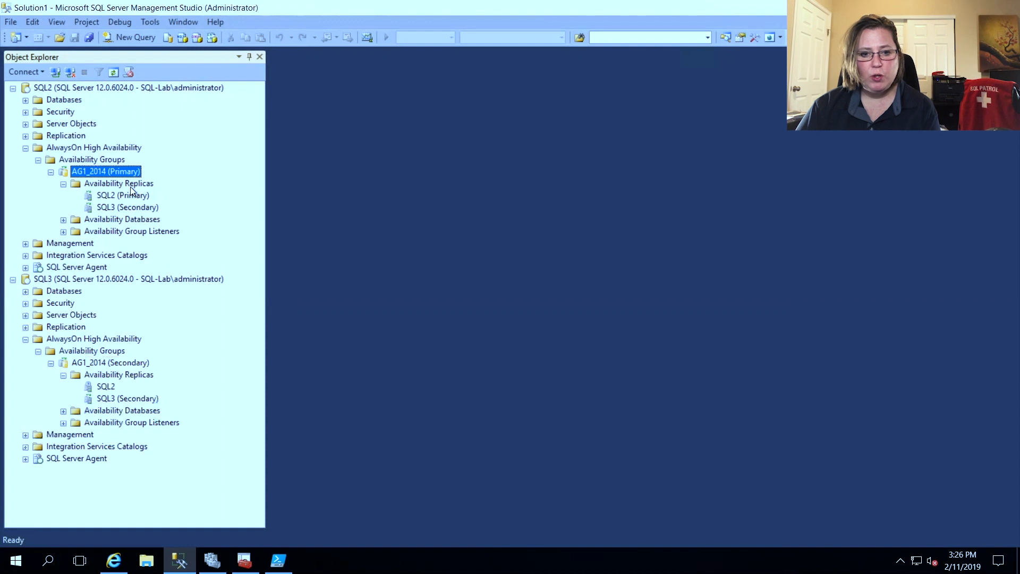
left_click(120, 183)
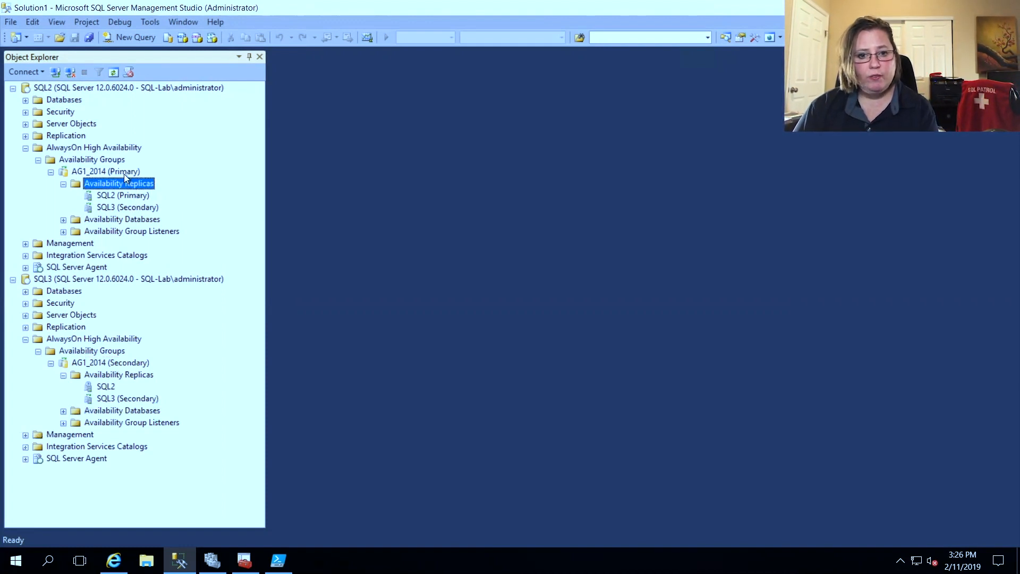
mouse_move(117, 168)
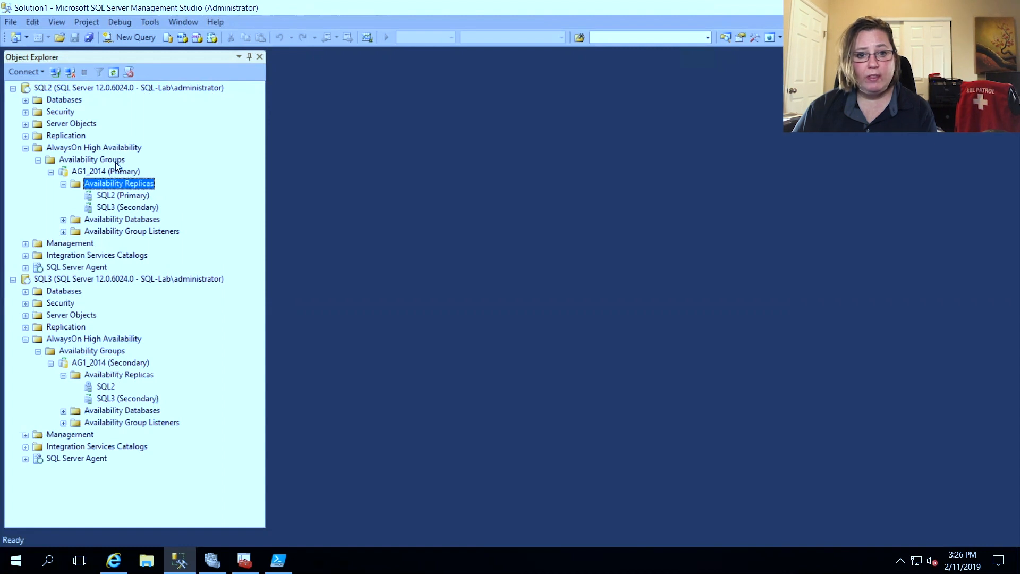
left_click(105, 171)
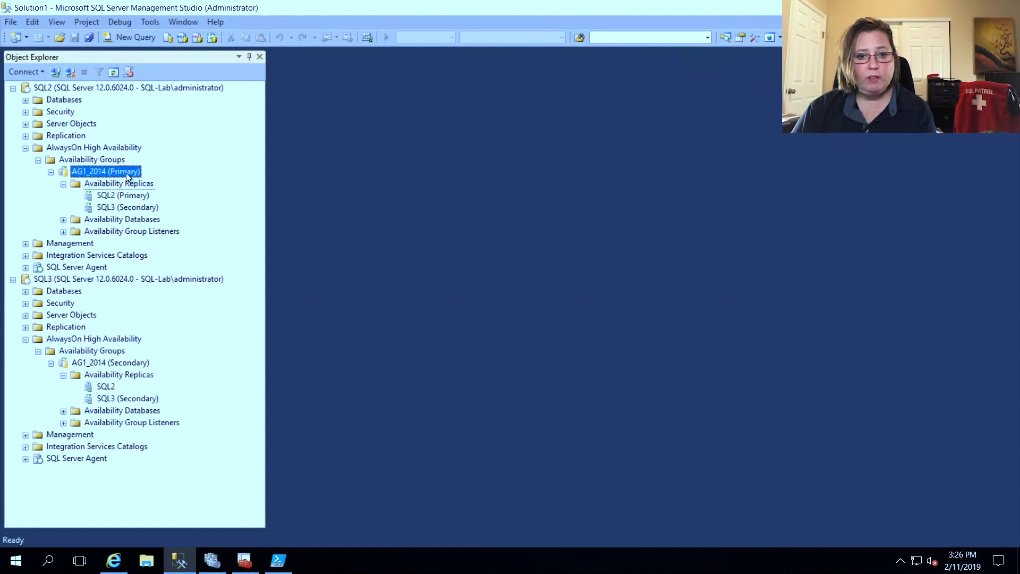
- Show the AG1_2014 dashboard from SQL2 with its failover, health-events and quorum task links
right_click(104, 171)
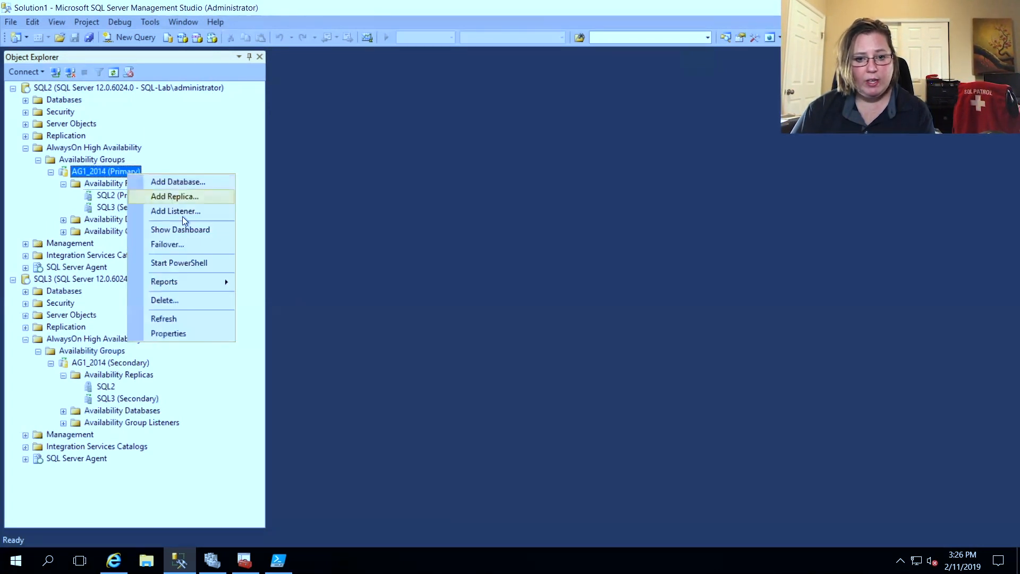
left_click(181, 230)
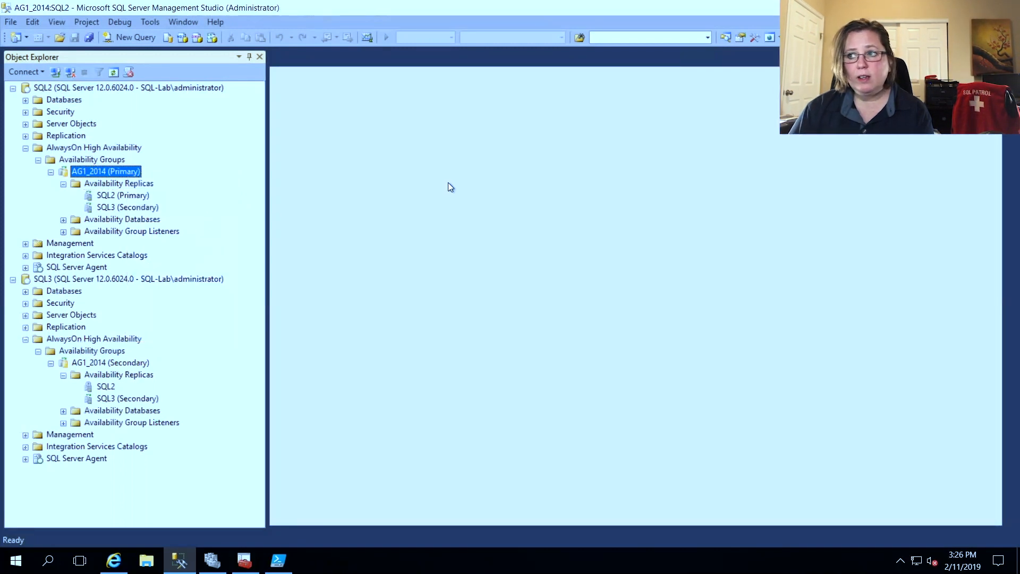
double_click(105, 171)
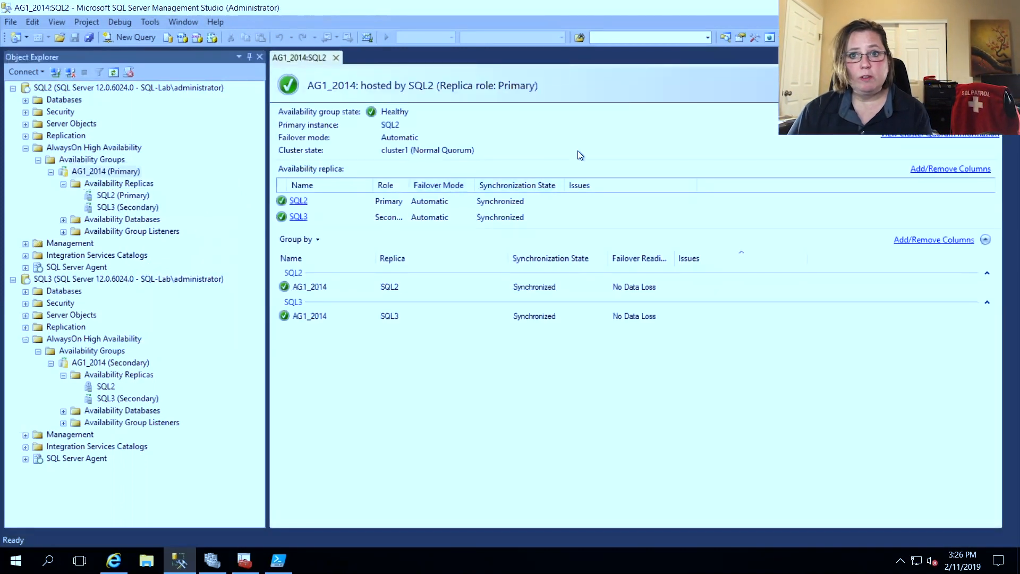
mouse_move(516, 131)
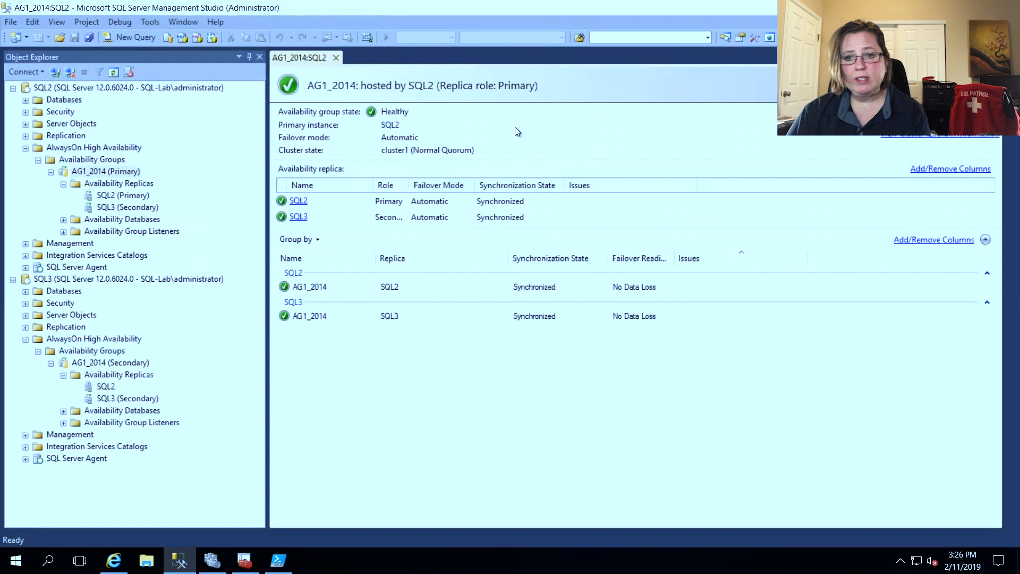
mouse_move(514, 104)
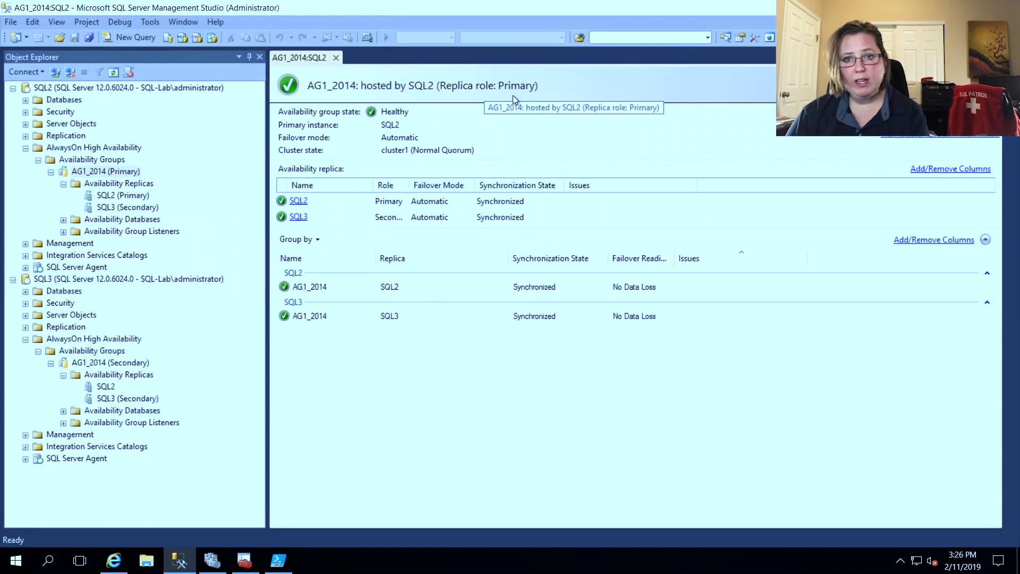
mouse_move(511, 108)
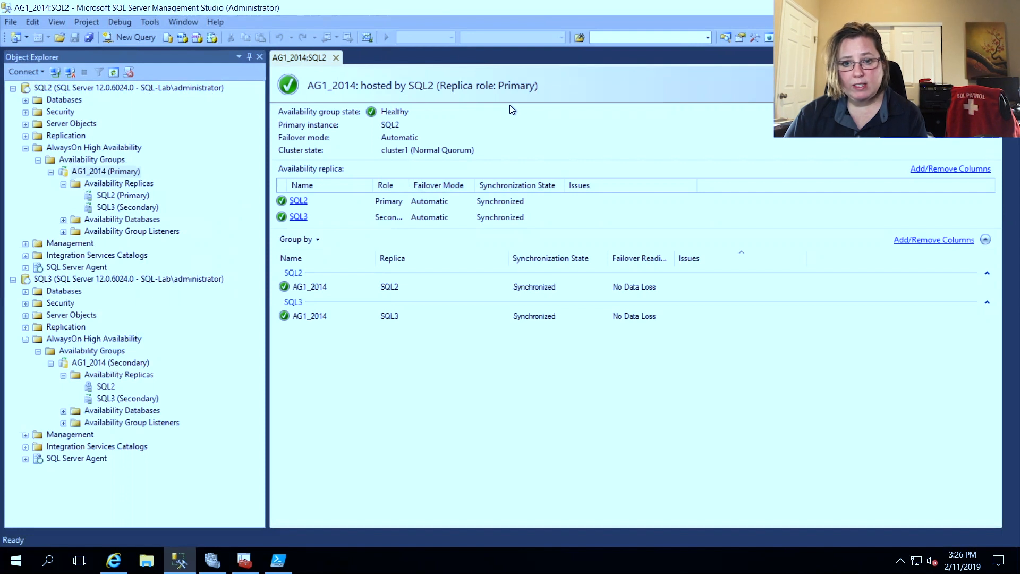
mouse_move(507, 125)
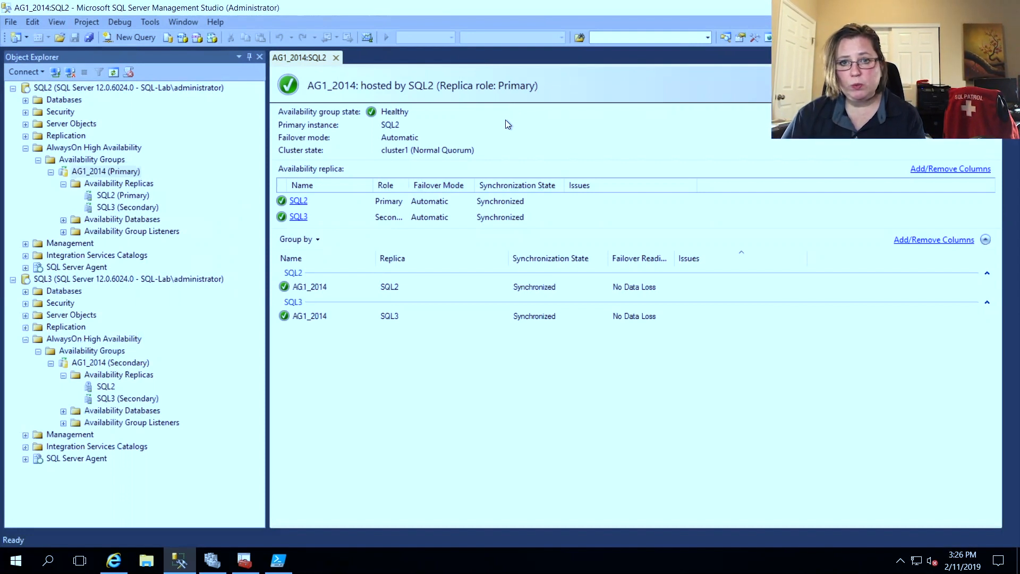
mouse_move(538, 143)
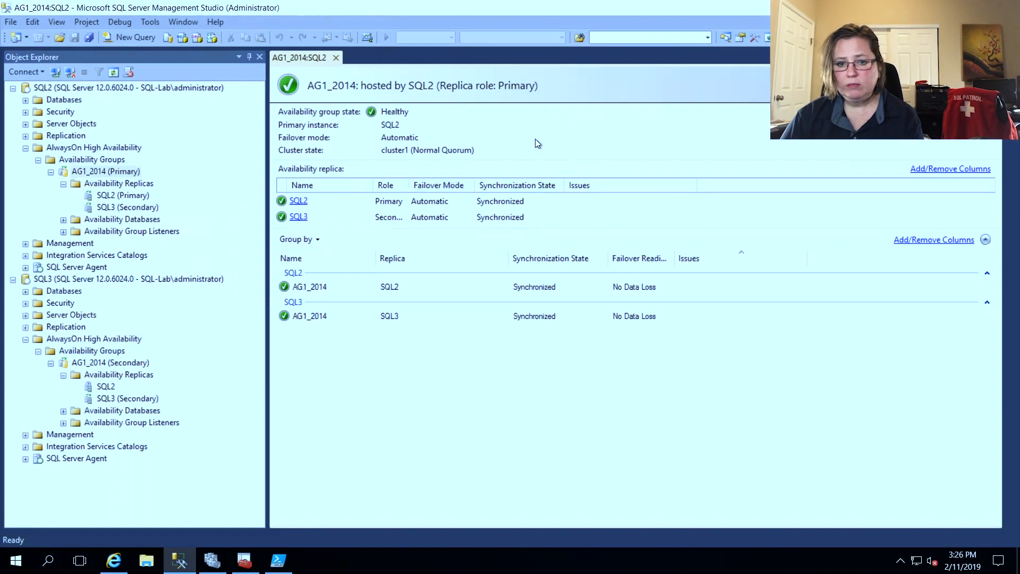
mouse_move(672, 335)
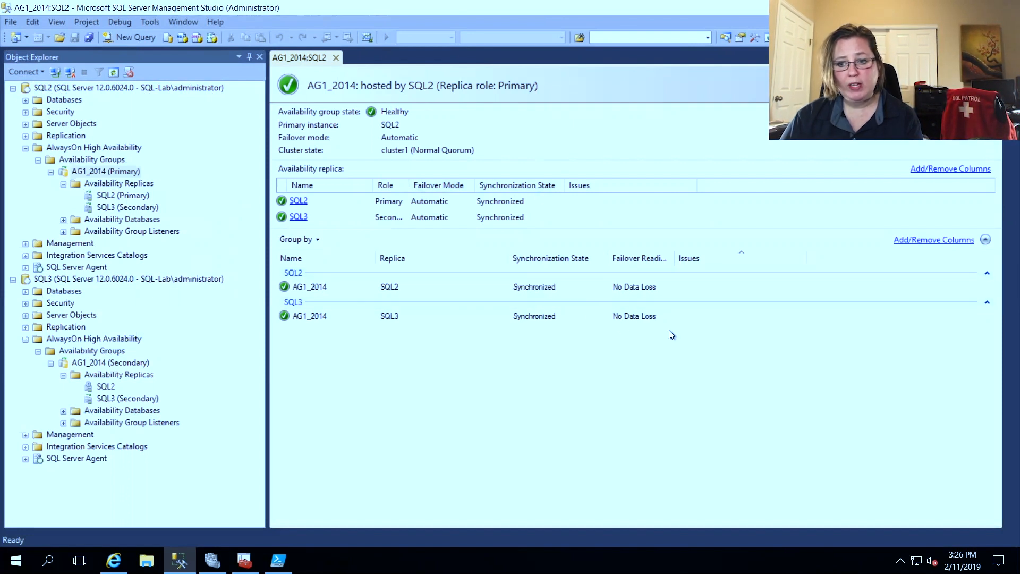
mouse_move(704, 313)
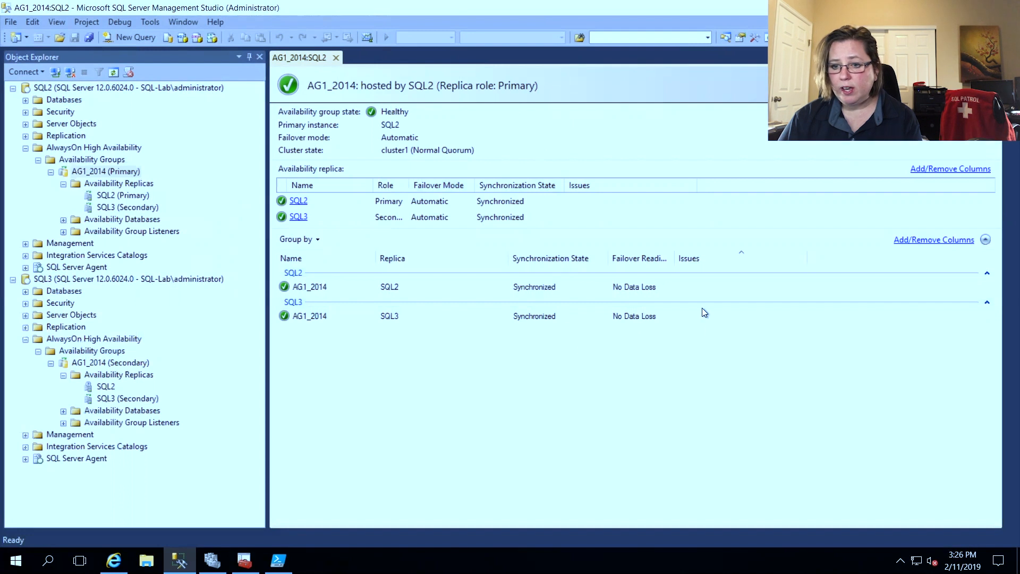
mouse_move(688, 345)
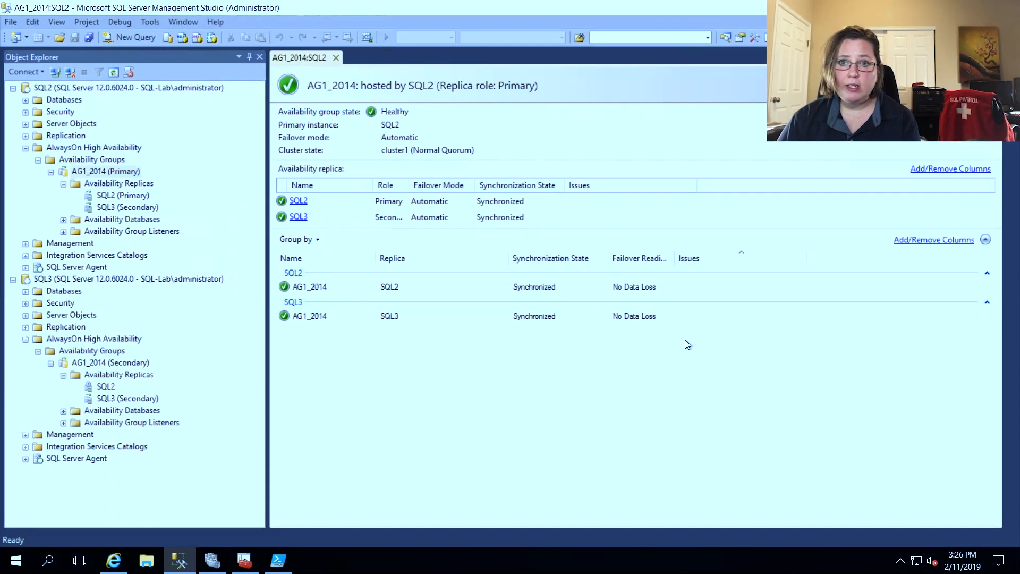
mouse_move(677, 344)
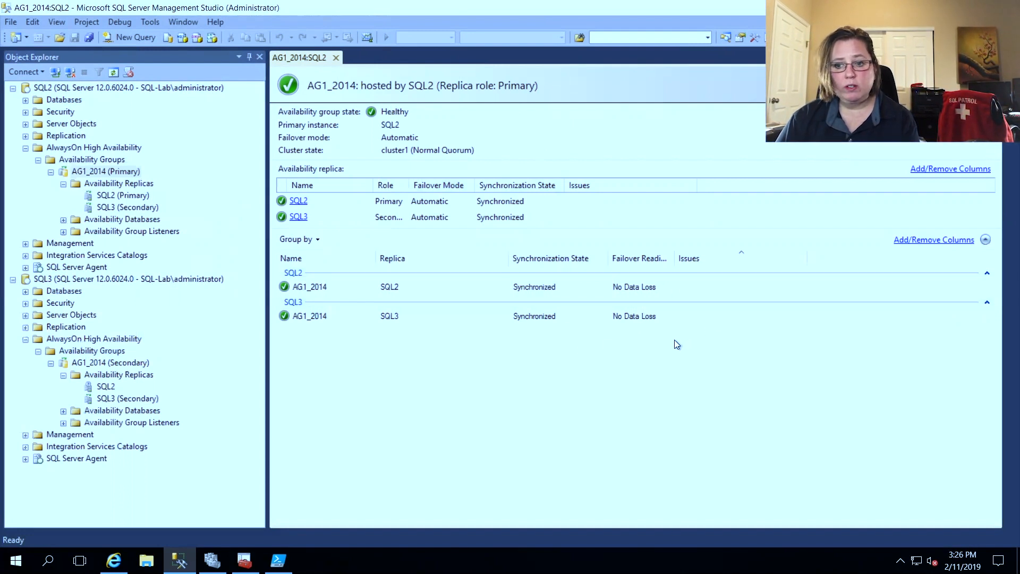
mouse_move(659, 337)
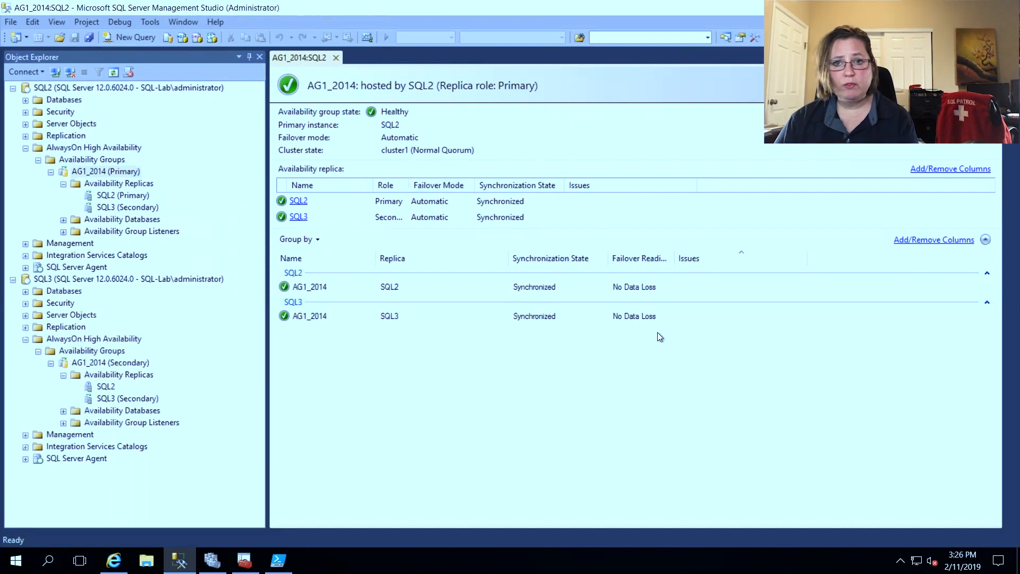
mouse_move(663, 338)
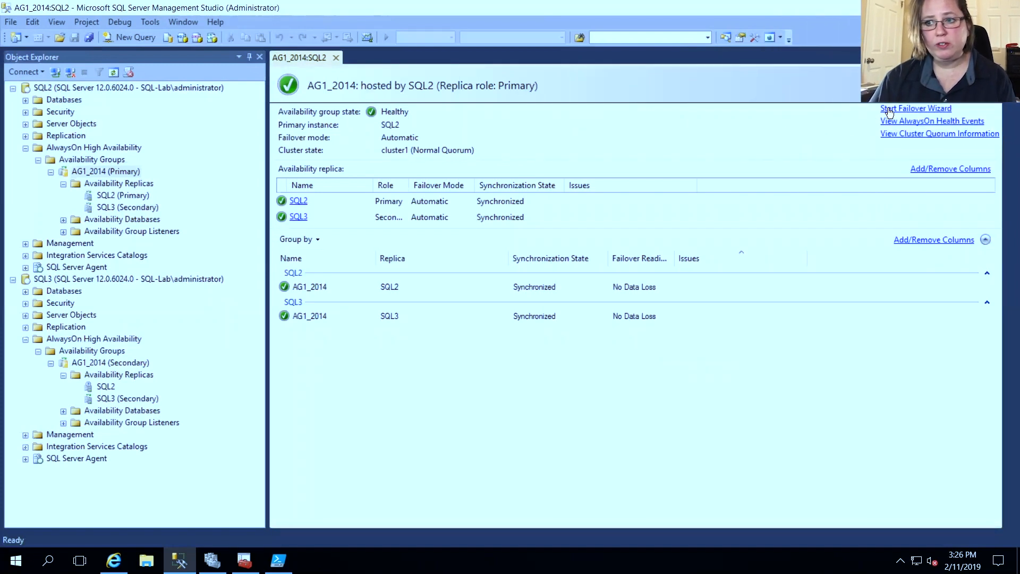
- Launch the Fail Over Availability Group wizard for AG1_2014 from the dashboard
left_click(916, 108)
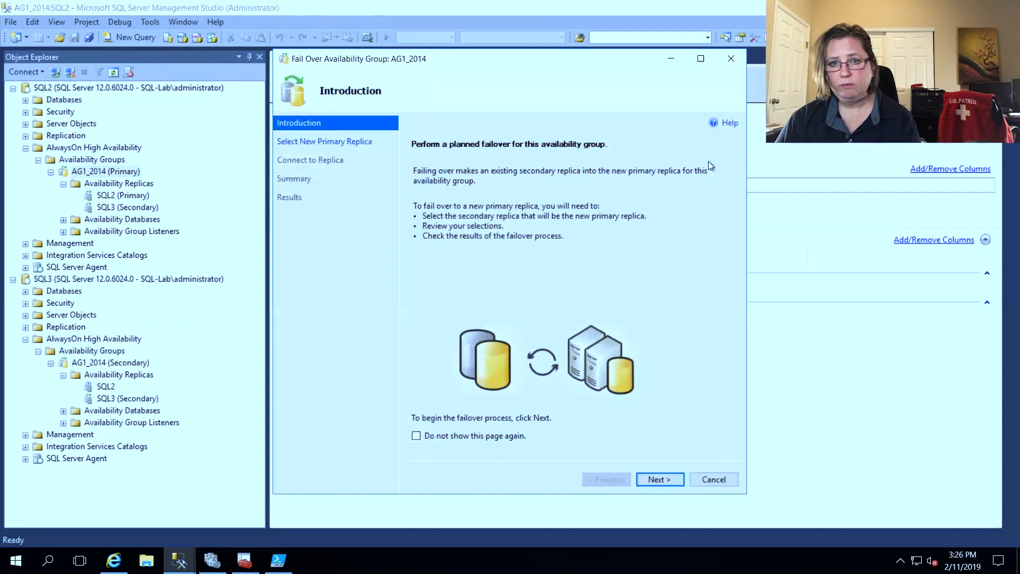
mouse_move(564, 199)
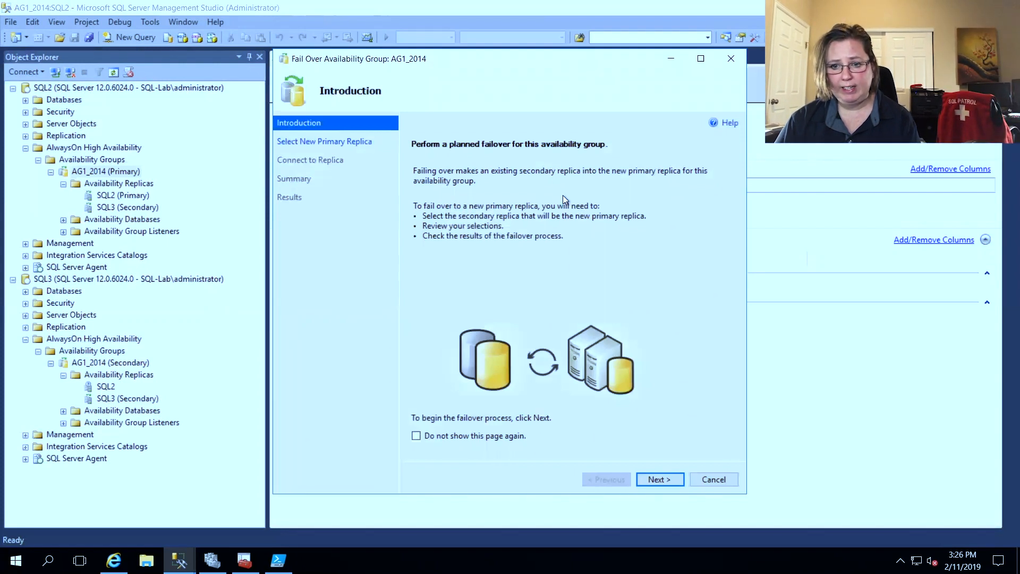
mouse_move(567, 209)
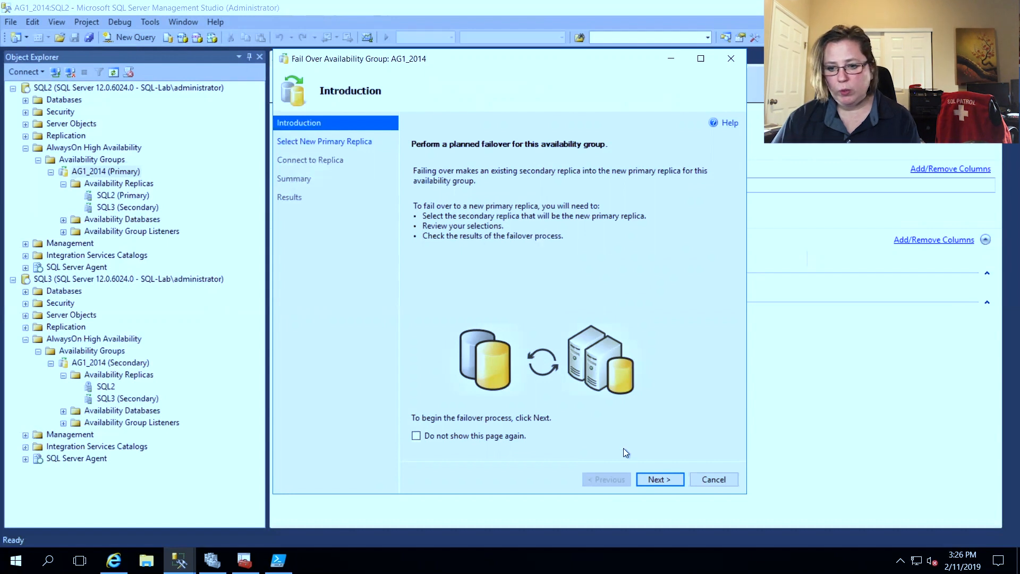
- Advance past the introduction to the new-primary page listing SQL3 with no data loss
left_click(659, 480)
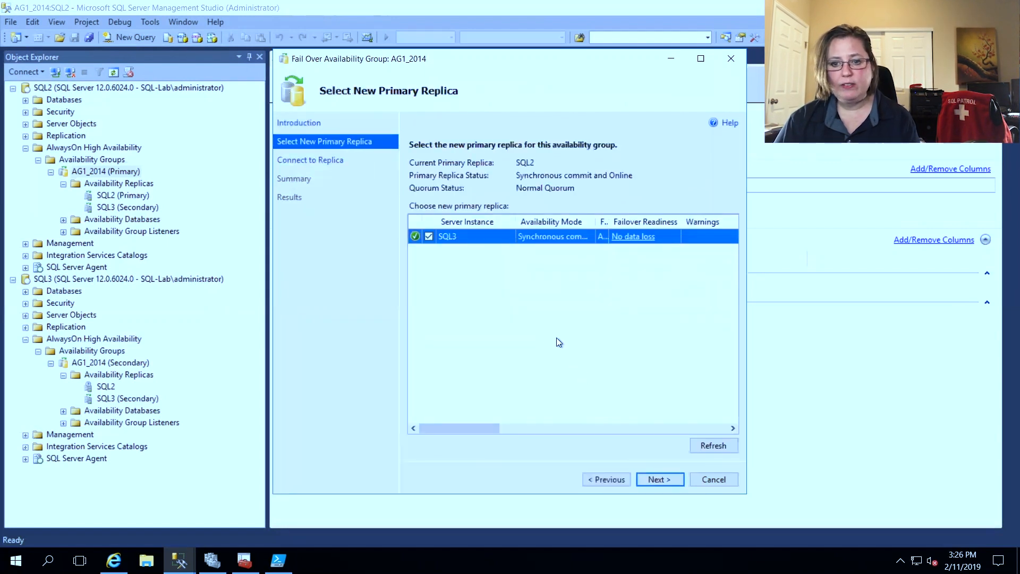
mouse_move(483, 272)
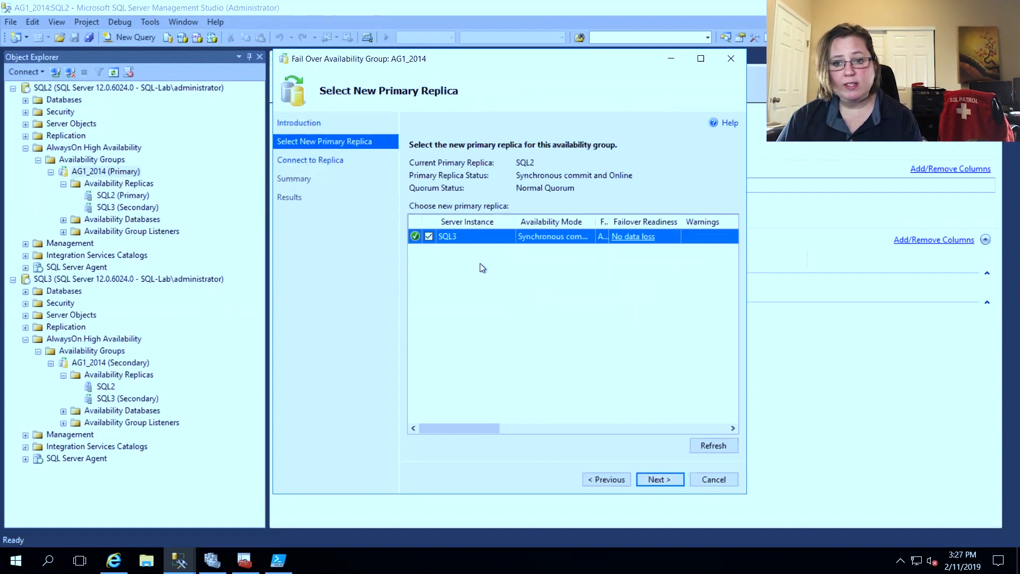
mouse_move(501, 237)
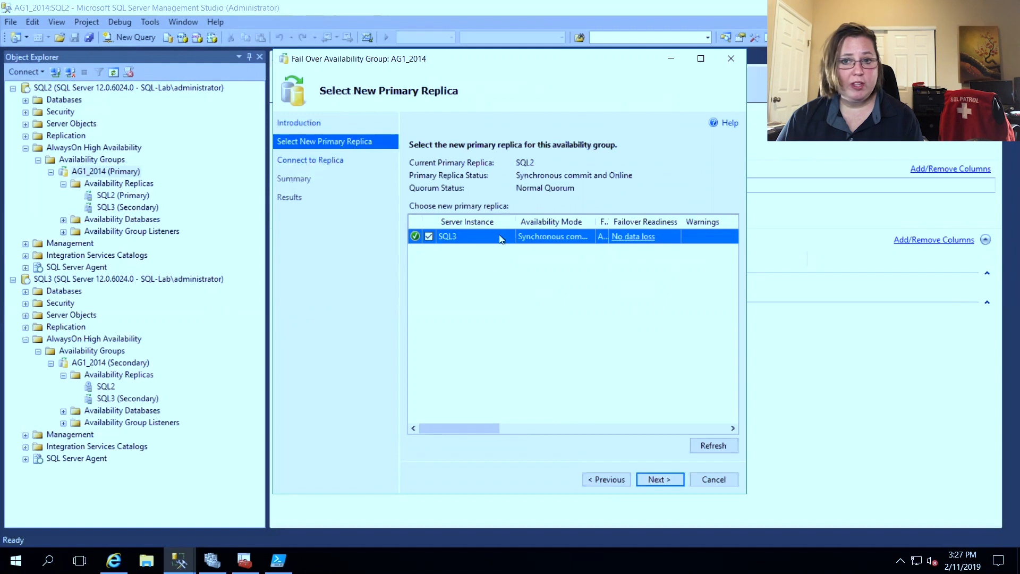
mouse_move(514, 274)
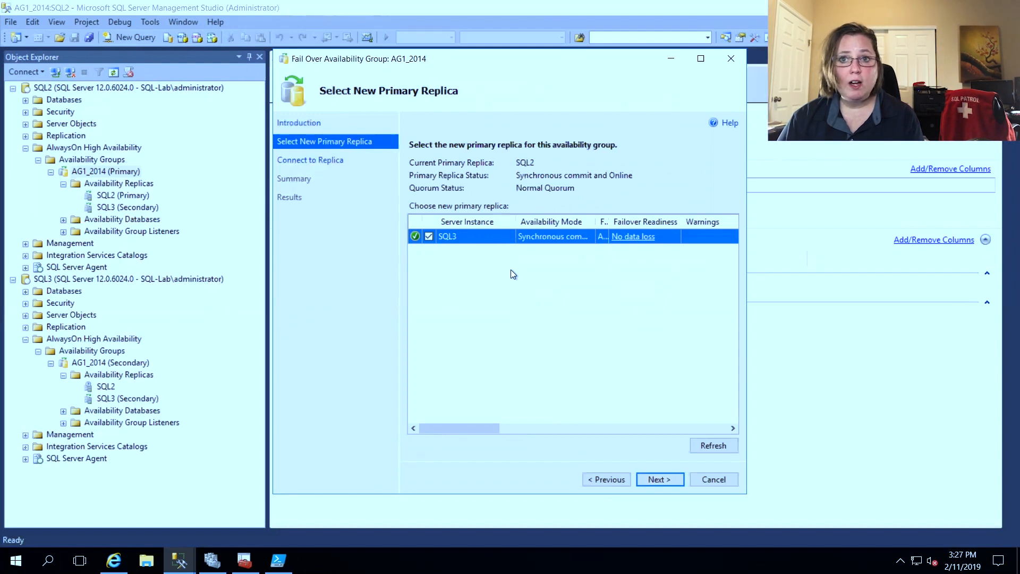
mouse_move(495, 274)
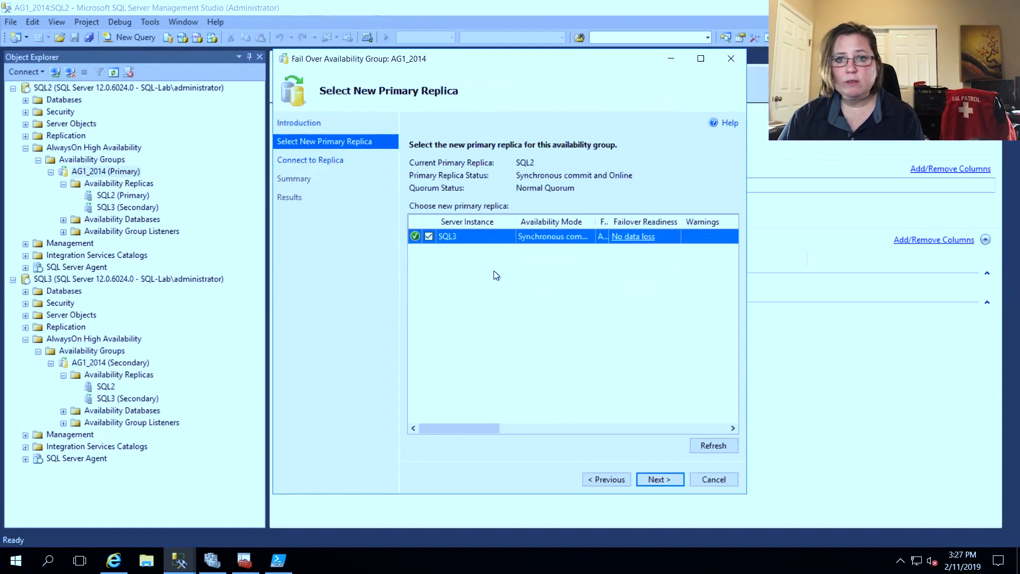
mouse_move(536, 297)
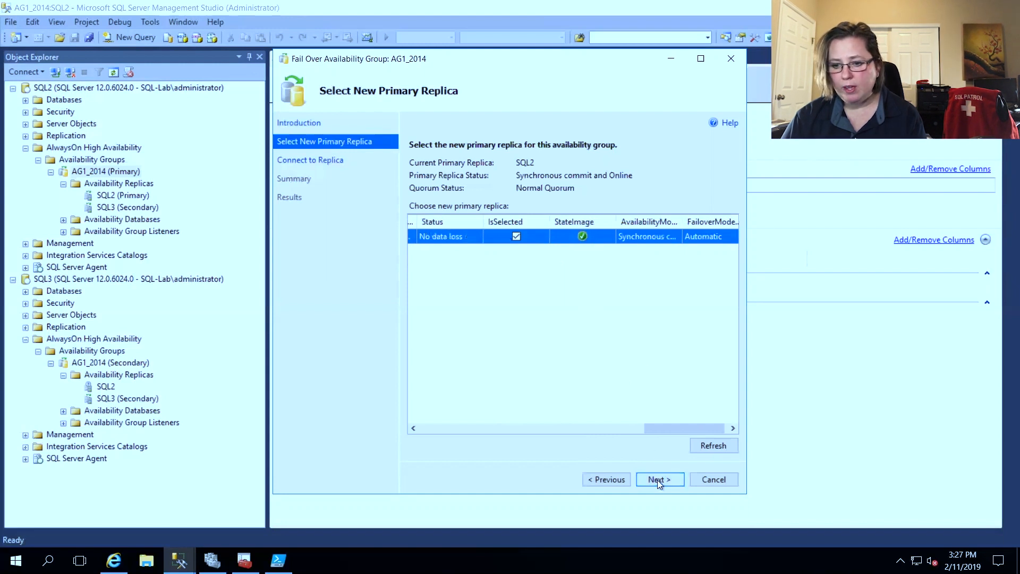
- Connect to SQL3 with Windows credentials and reach the SQL2-to-SQL3 failover summary
left_click(659, 479)
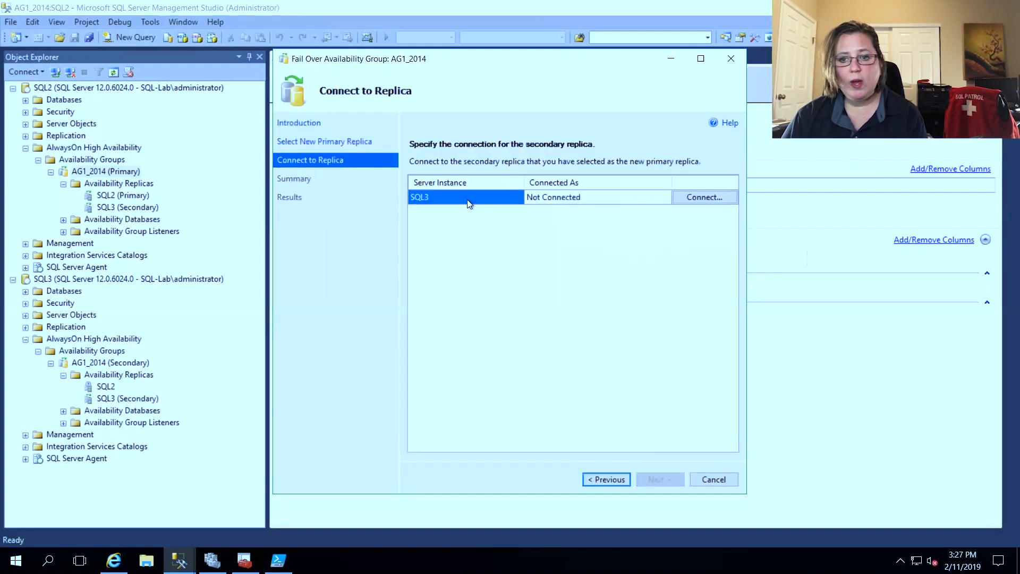
mouse_move(475, 254)
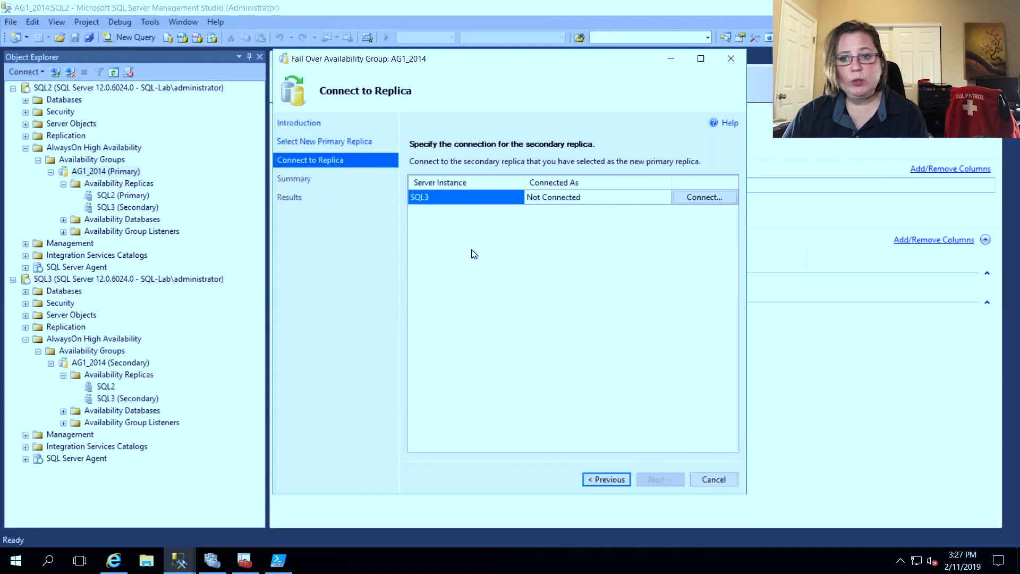
mouse_move(546, 234)
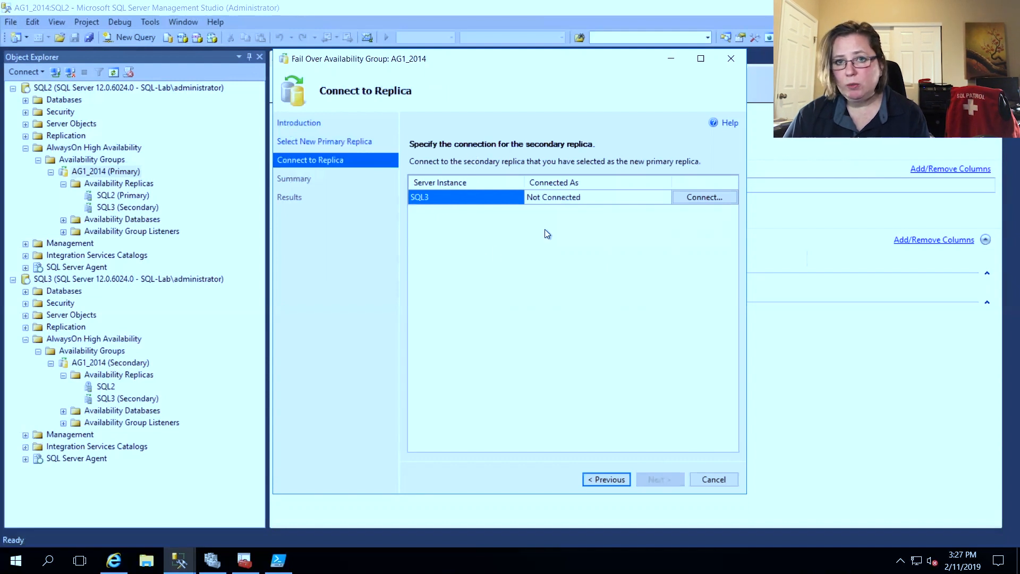
mouse_move(550, 239)
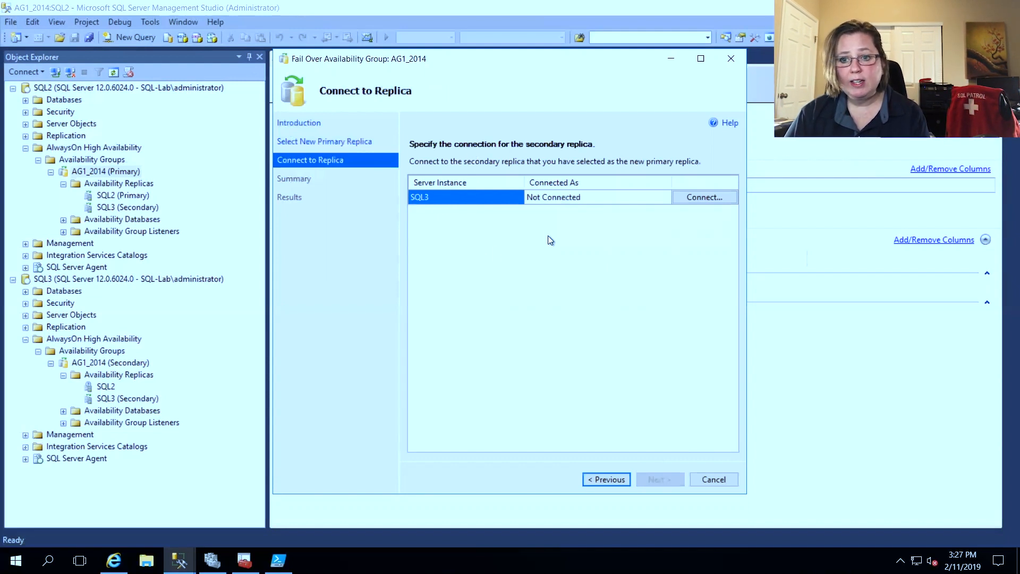
mouse_move(563, 237)
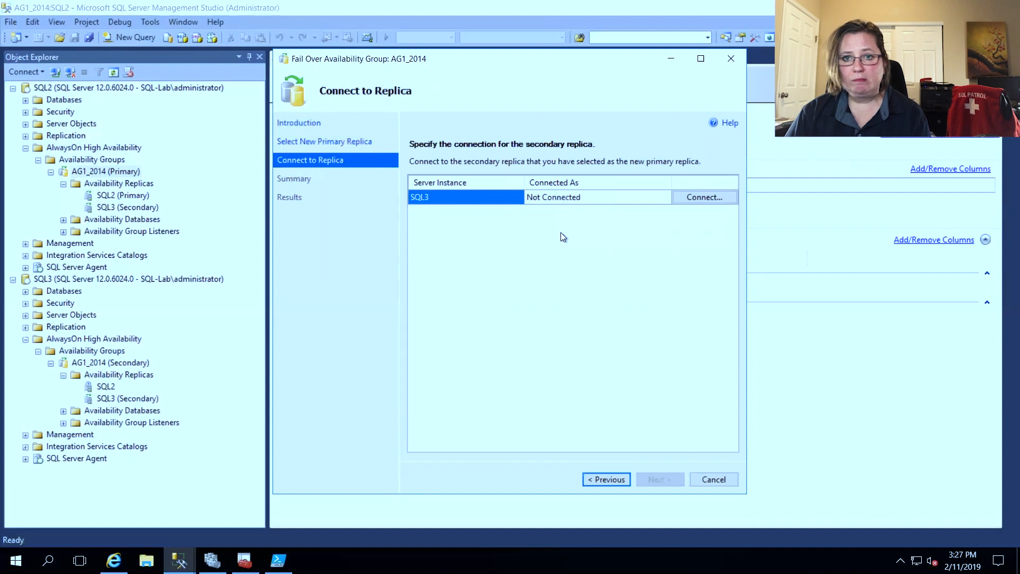
left_click(705, 197)
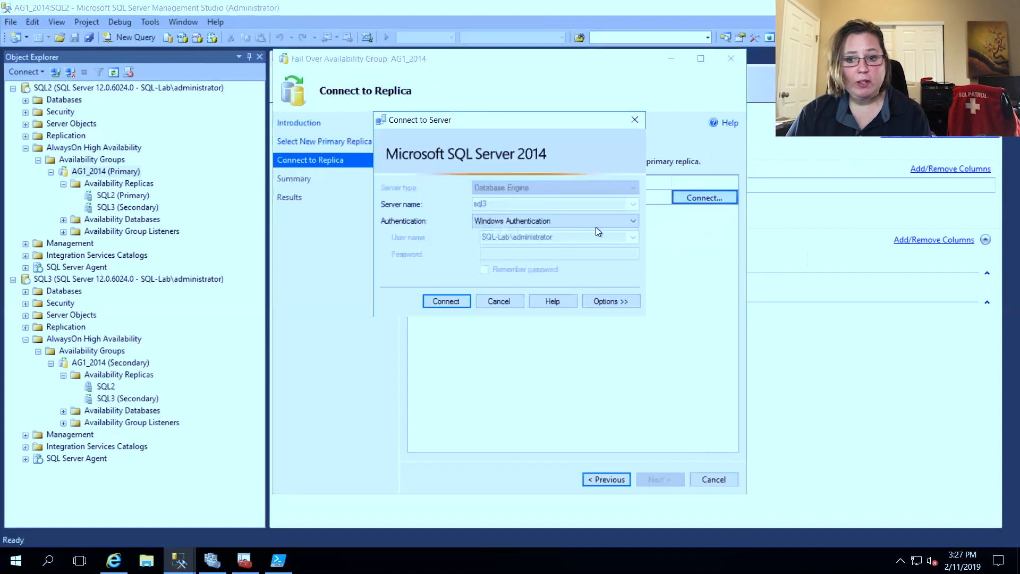
left_click(446, 300)
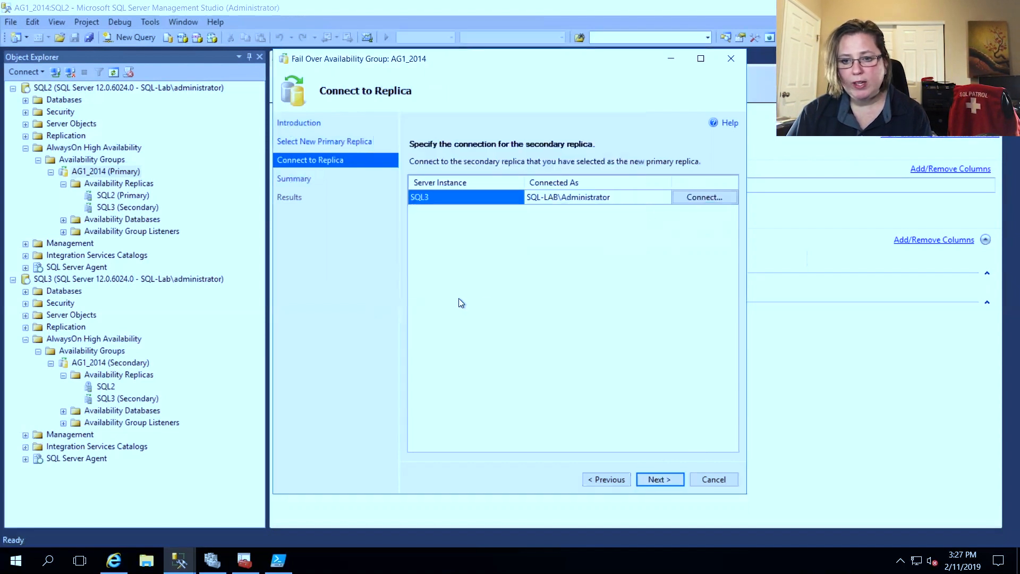
left_click(659, 479)
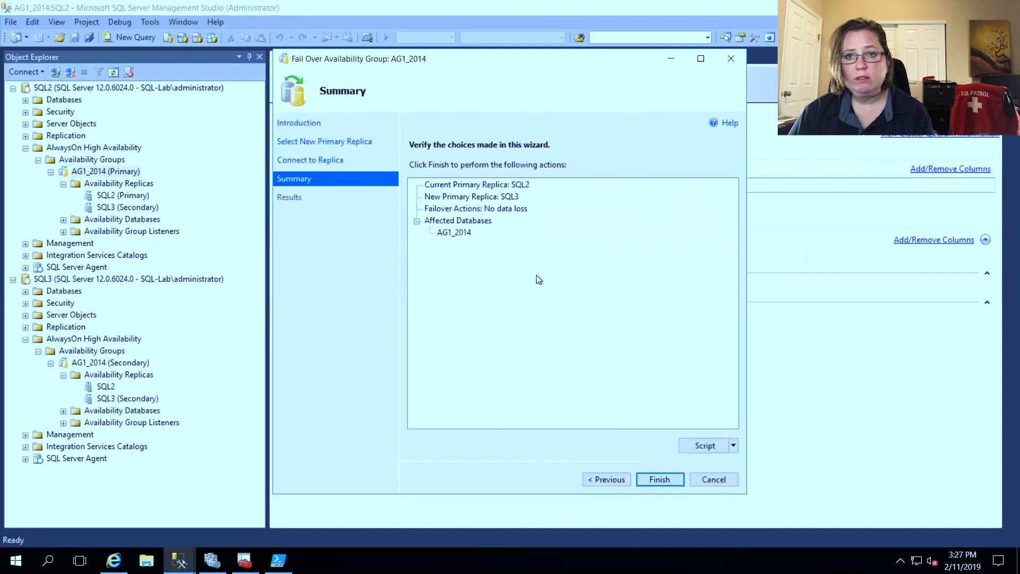
mouse_move(547, 237)
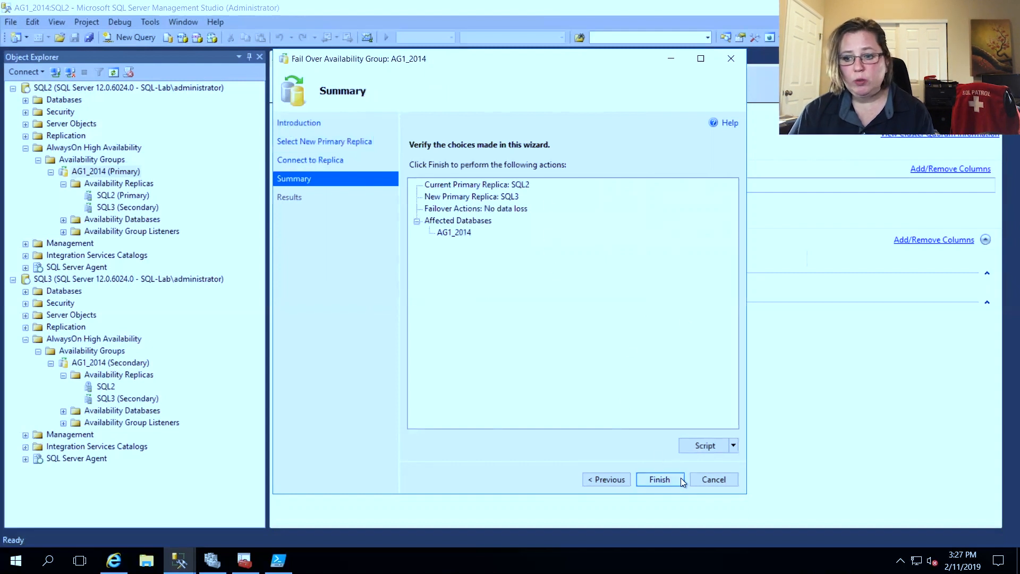
mouse_move(641, 390)
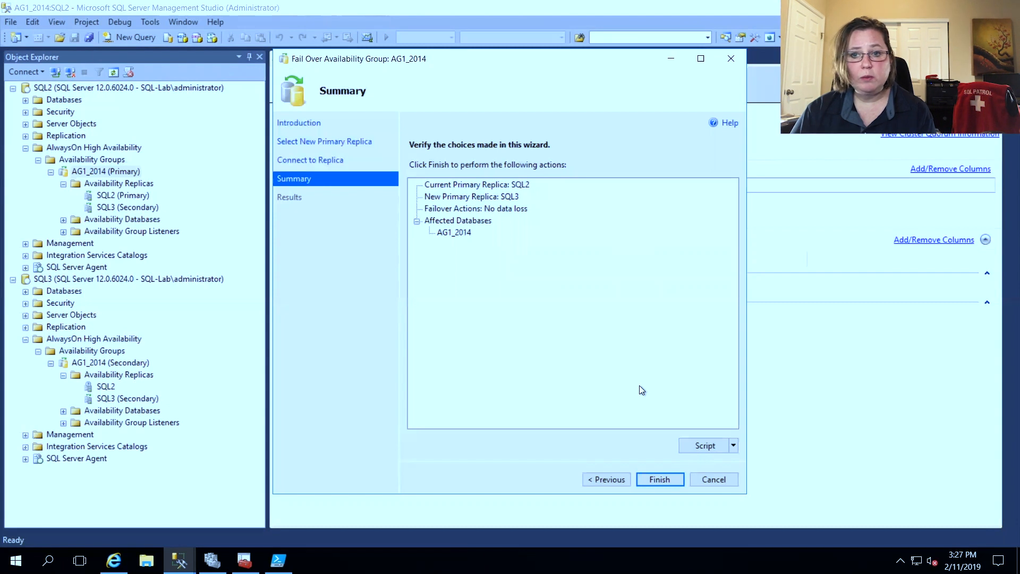
- Finish the wizard so AG1_2014 fails over to SQL3 with all steps succeeding
left_click(659, 479)
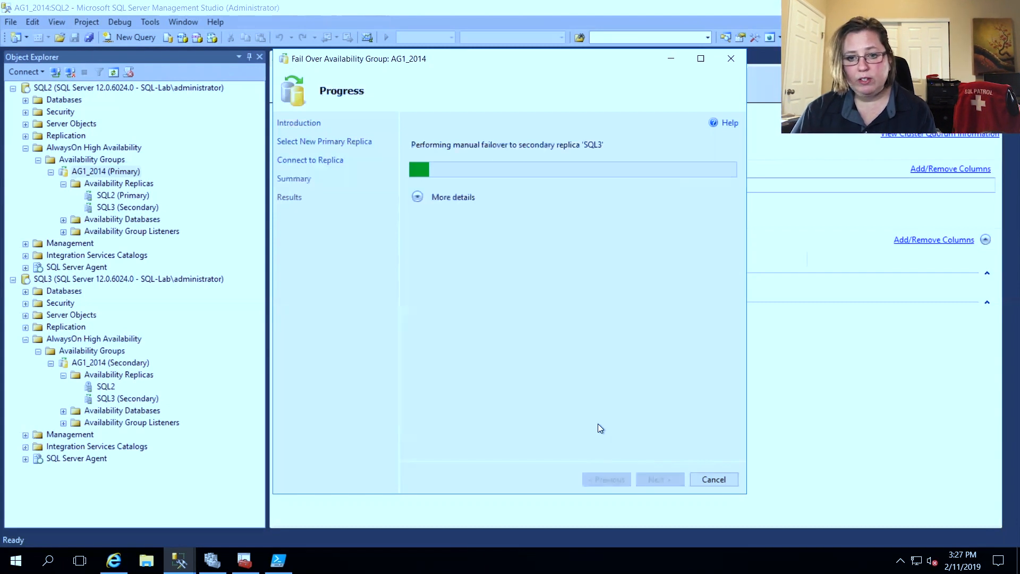
left_click(453, 197)
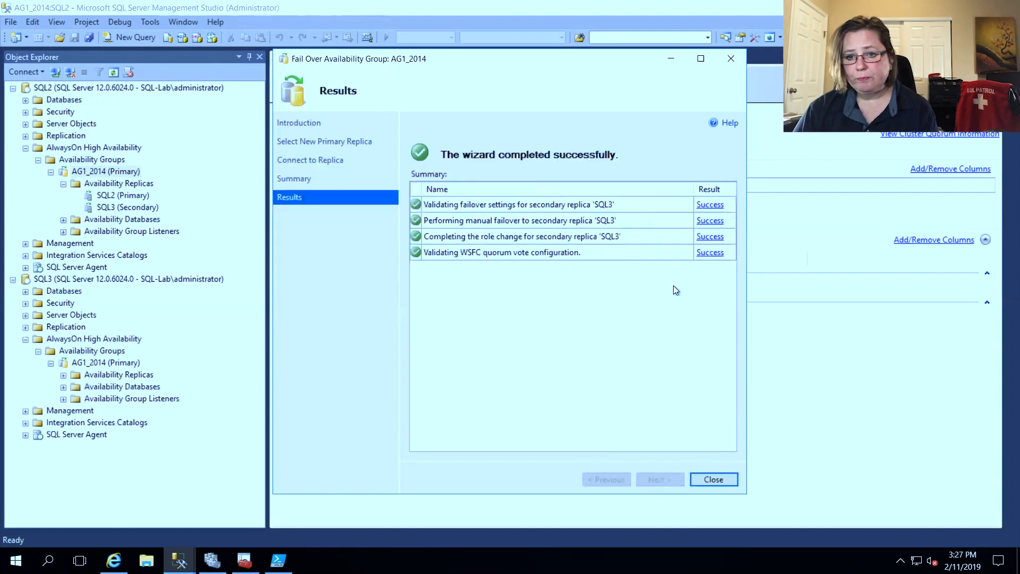
mouse_move(696, 271)
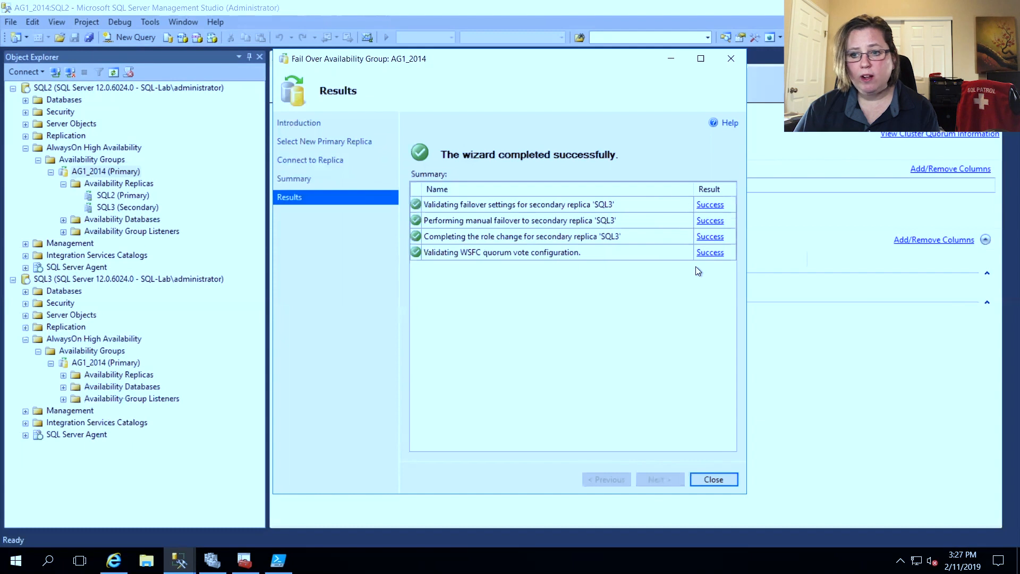
left_click(713, 479)
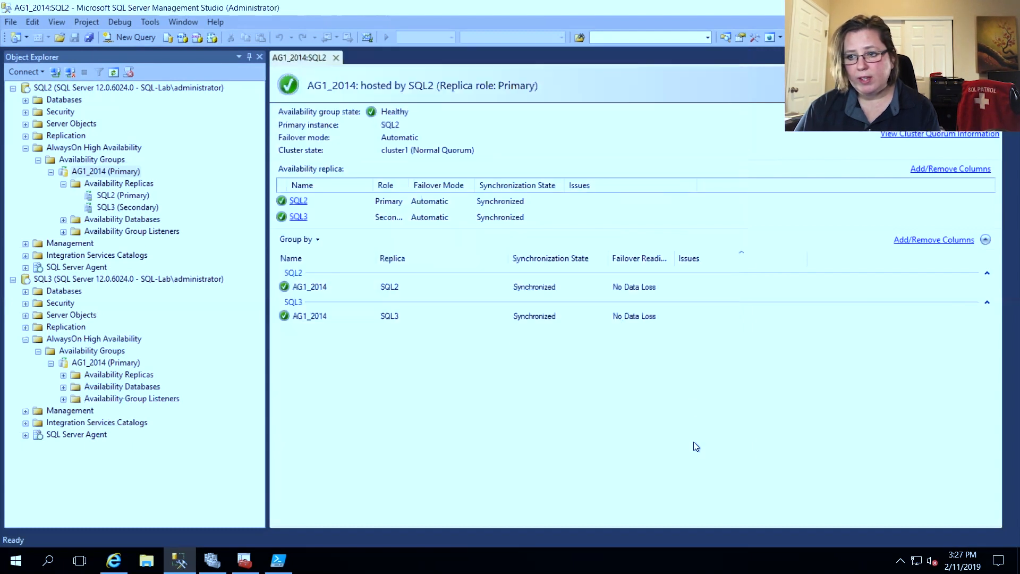
mouse_move(528, 150)
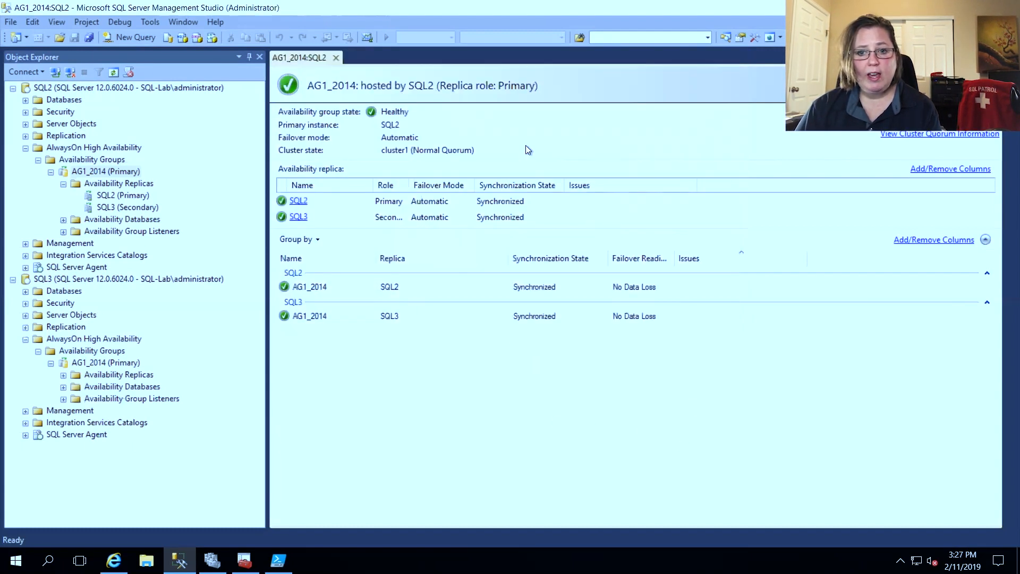
mouse_move(466, 127)
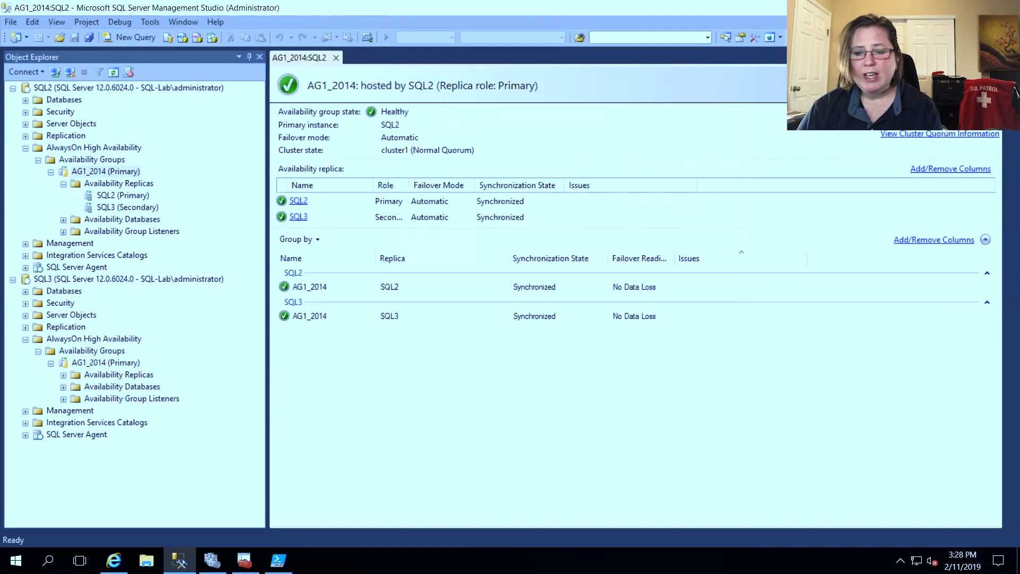
mouse_move(251, 117)
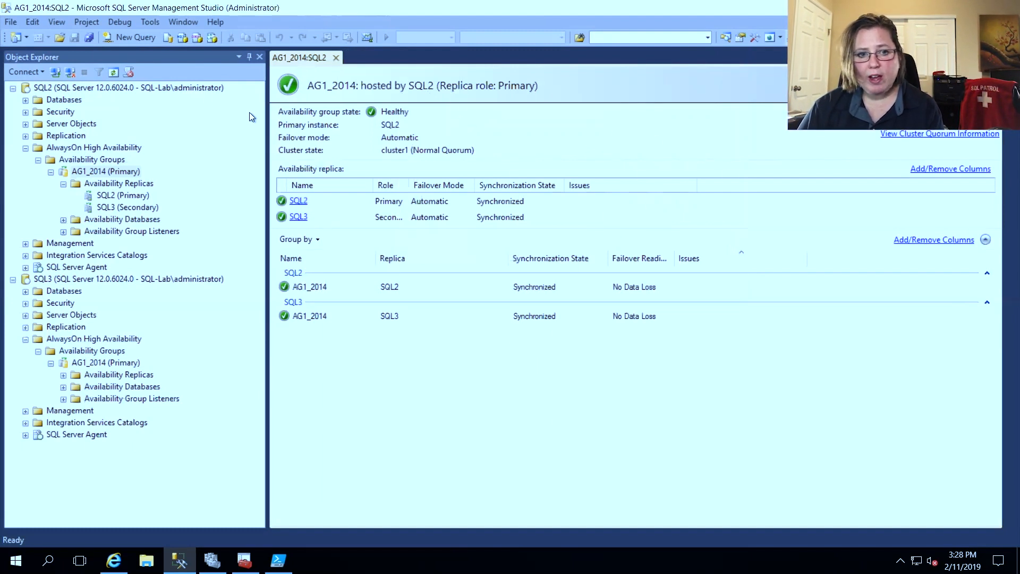
left_click(56, 21)
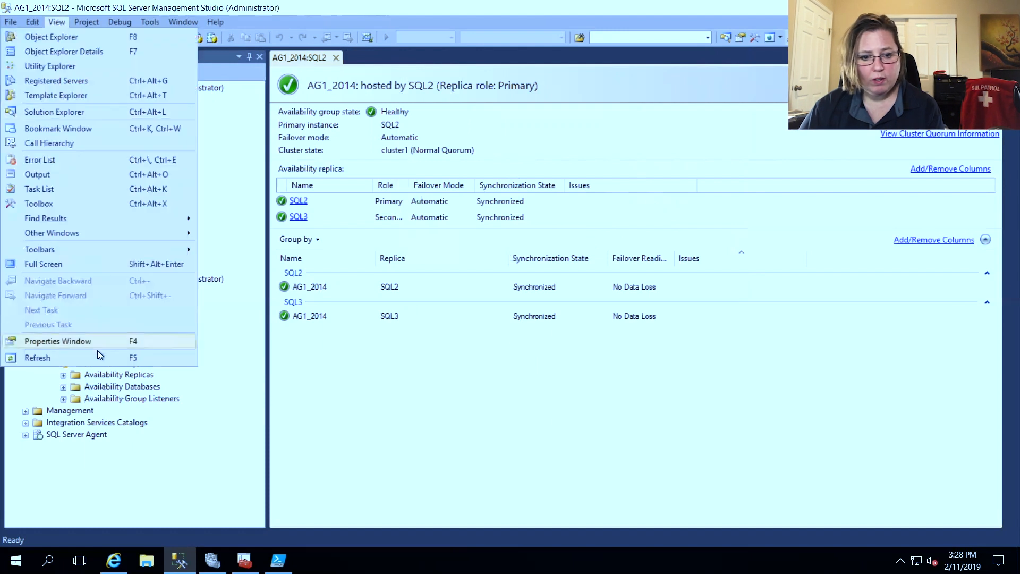
left_click(37, 357)
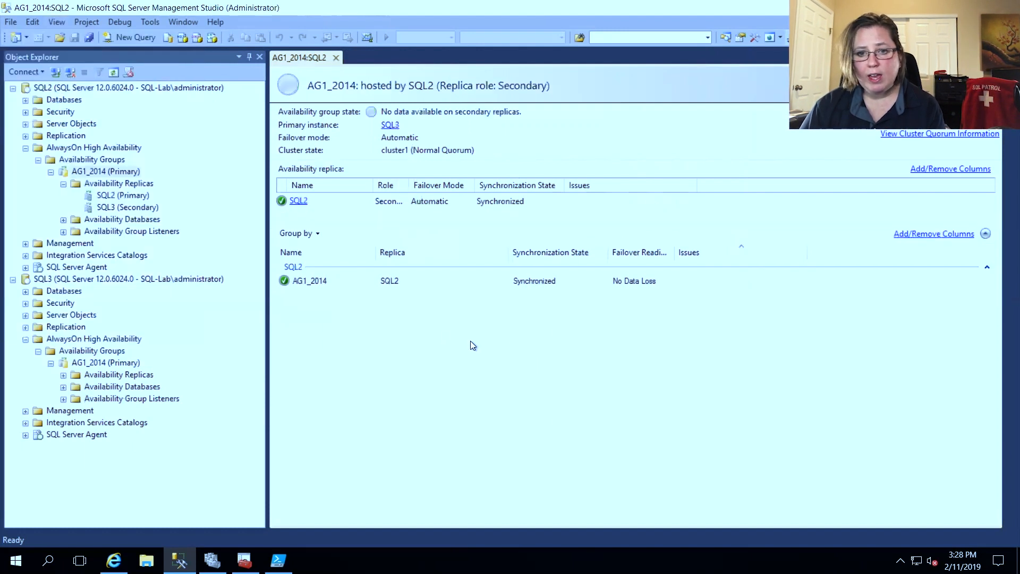
mouse_move(481, 188)
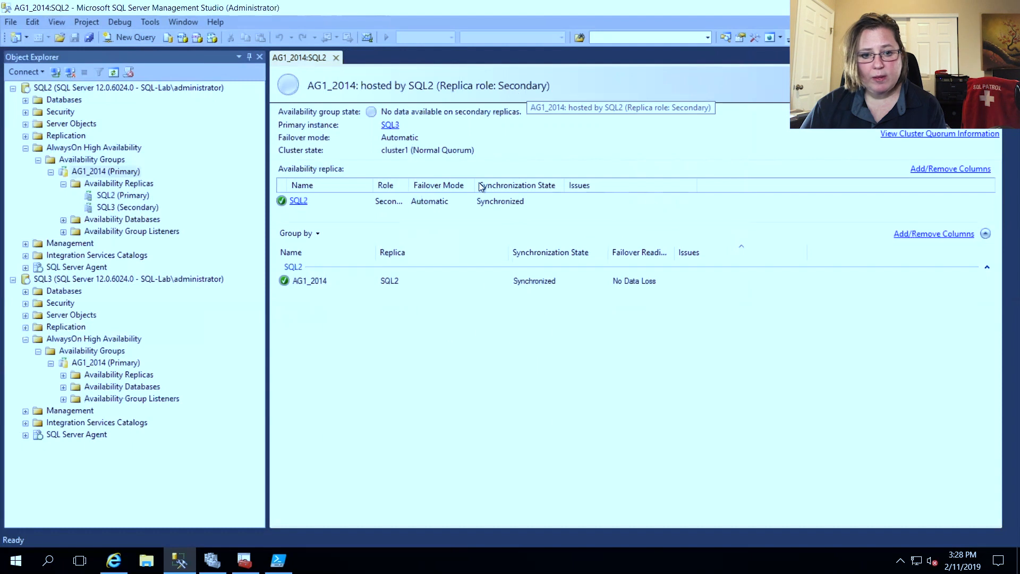
mouse_move(119, 352)
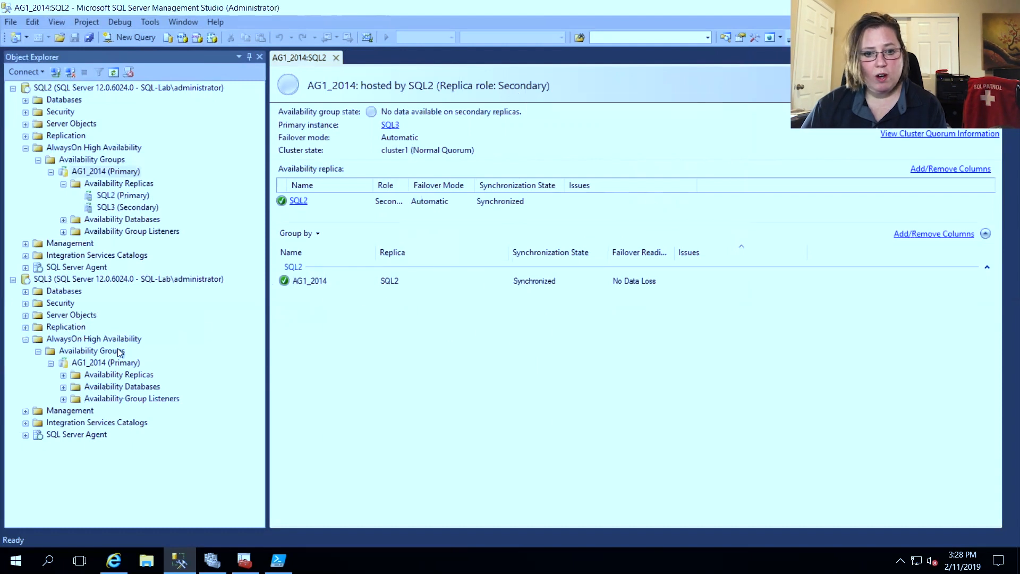
mouse_move(110, 355)
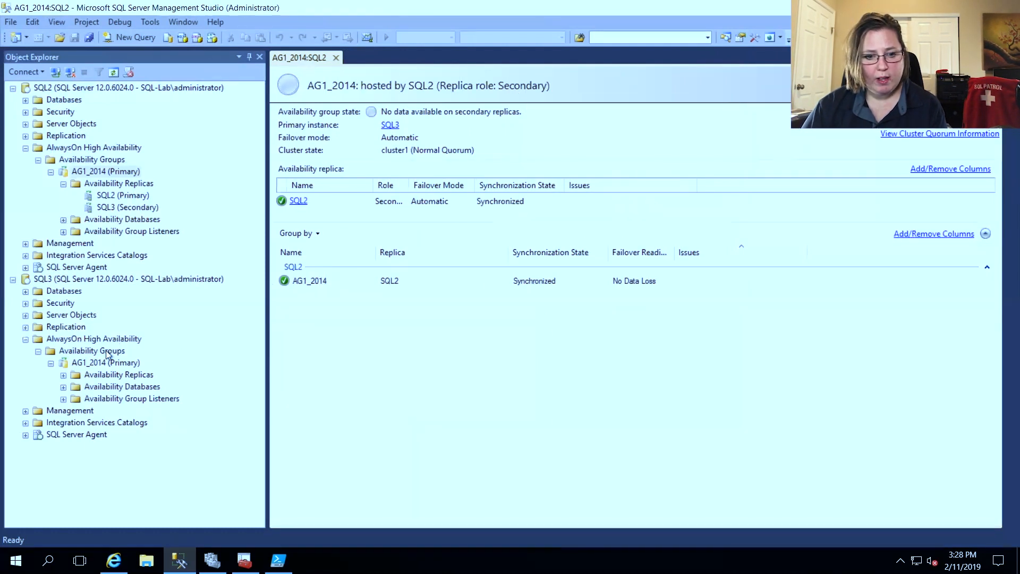
- Show the AG1_2014 dashboard hosted by SQL3, confirming SQL3 as healthy primary
right_click(105, 362)
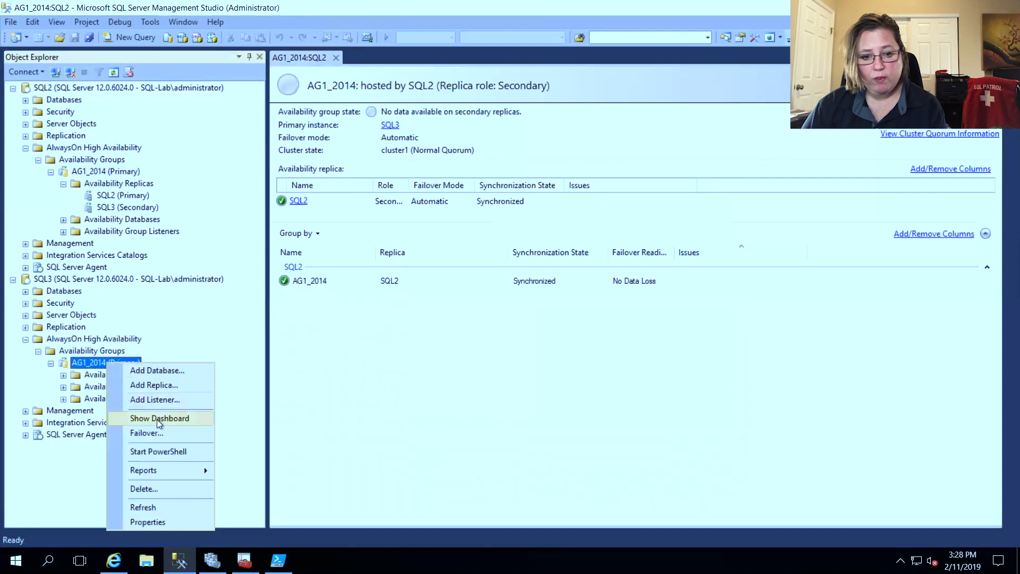
left_click(160, 417)
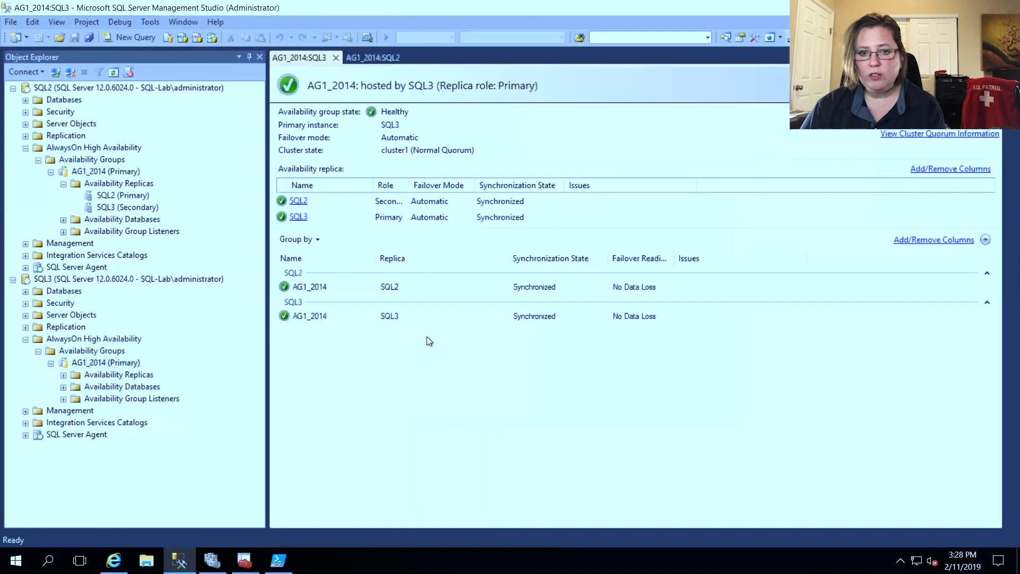
mouse_move(356, 364)
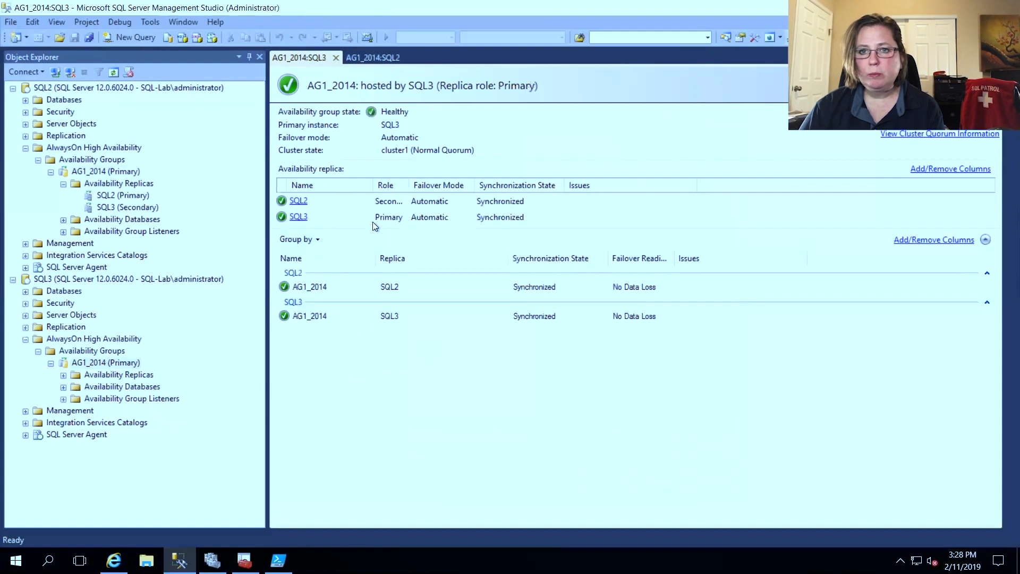
mouse_move(478, 214)
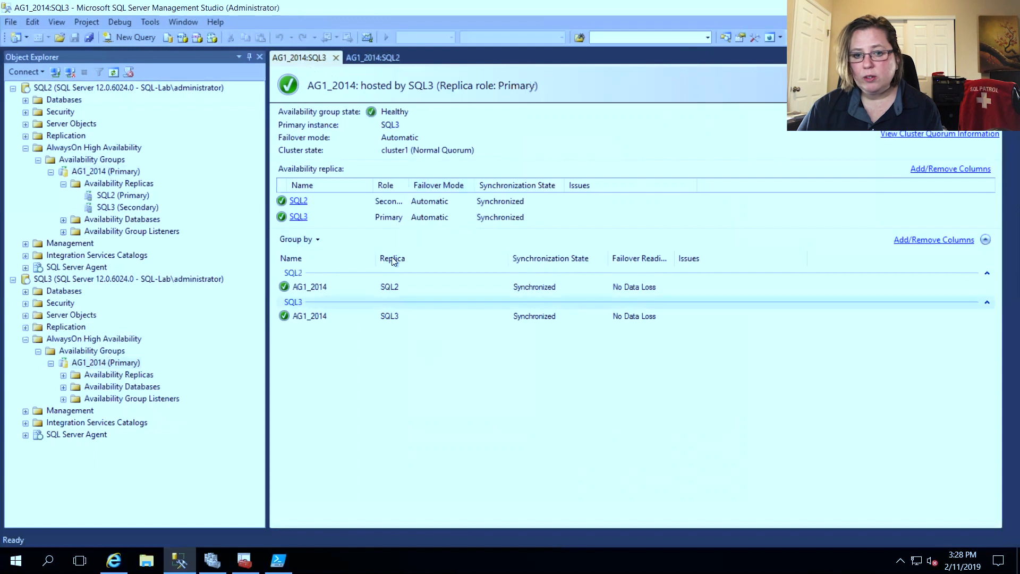
mouse_move(474, 118)
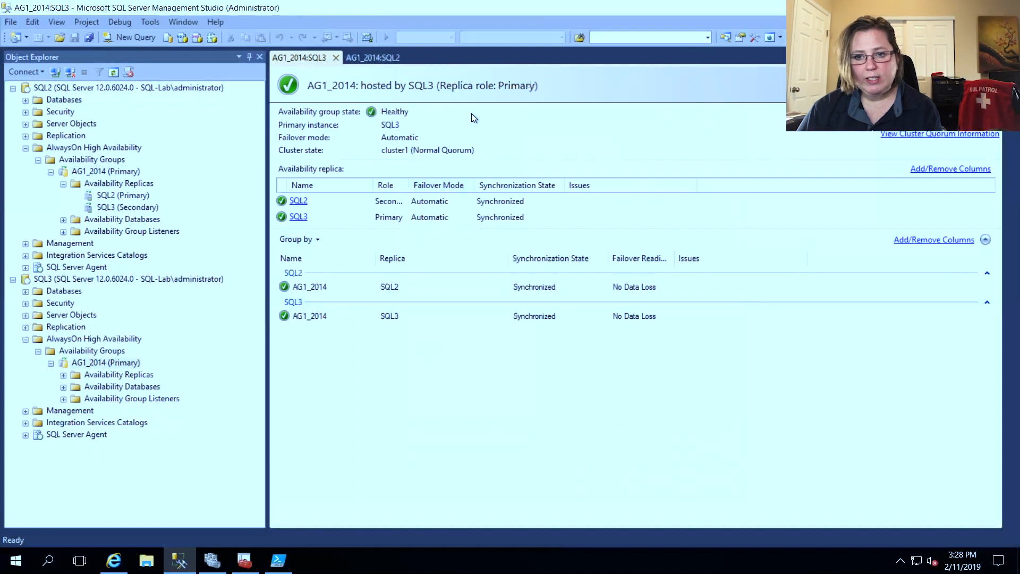
mouse_move(698, 294)
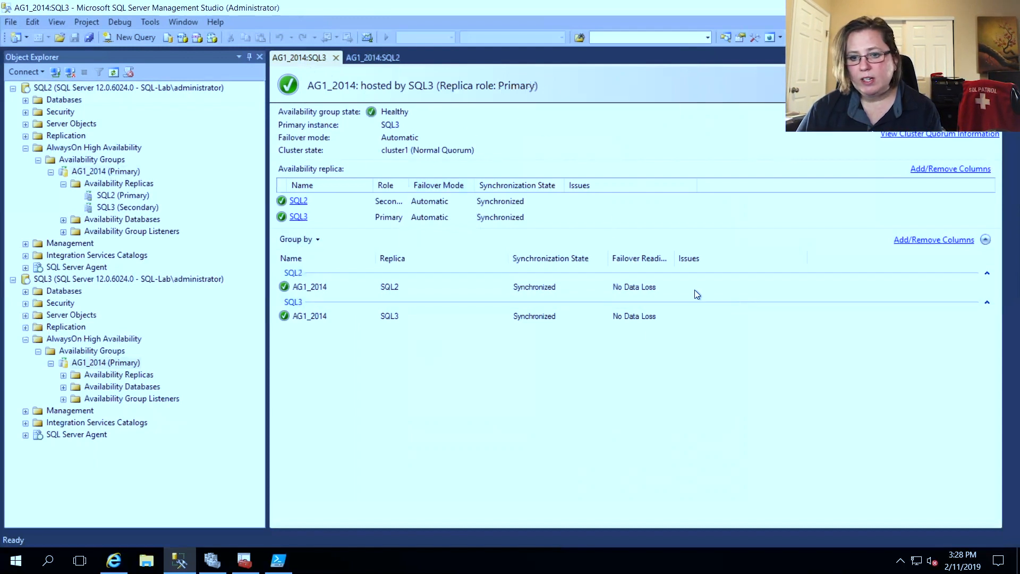
mouse_move(639, 166)
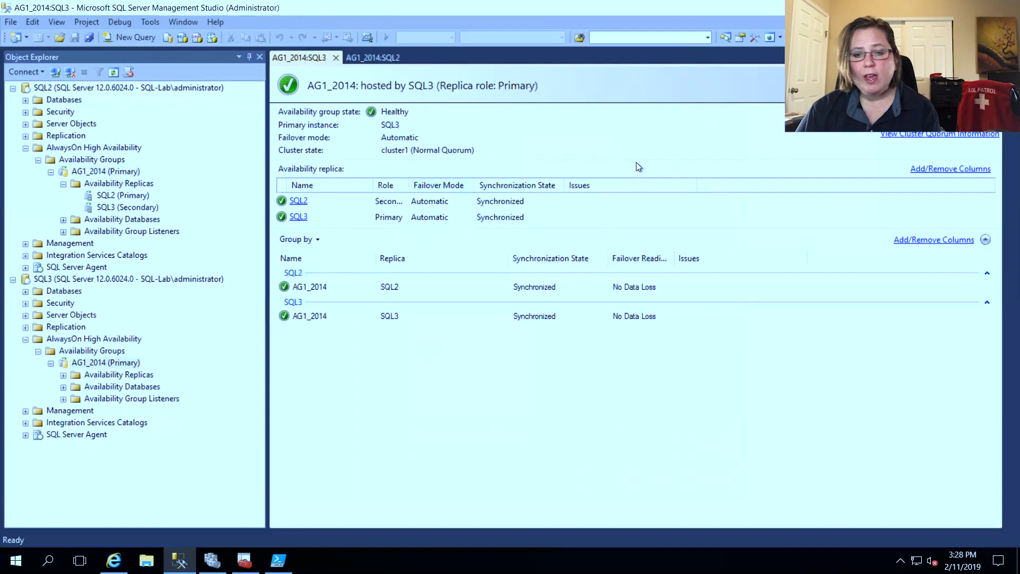
mouse_move(636, 170)
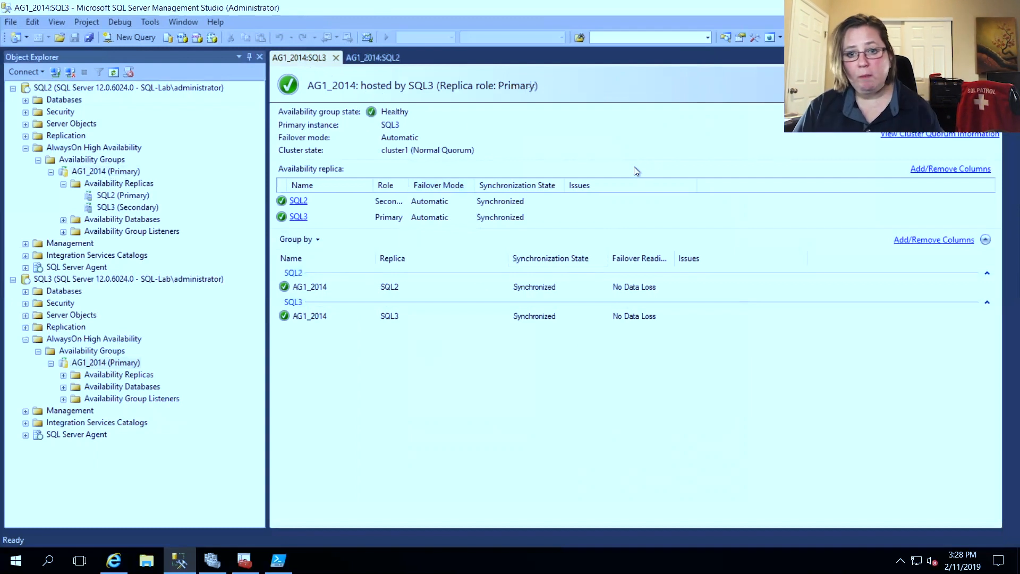
mouse_move(626, 168)
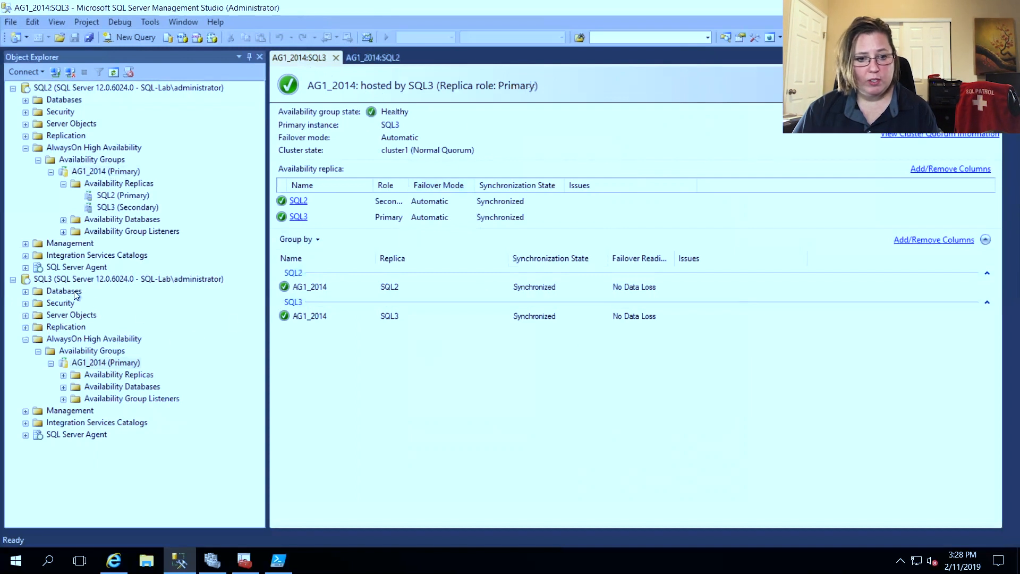
mouse_move(187, 375)
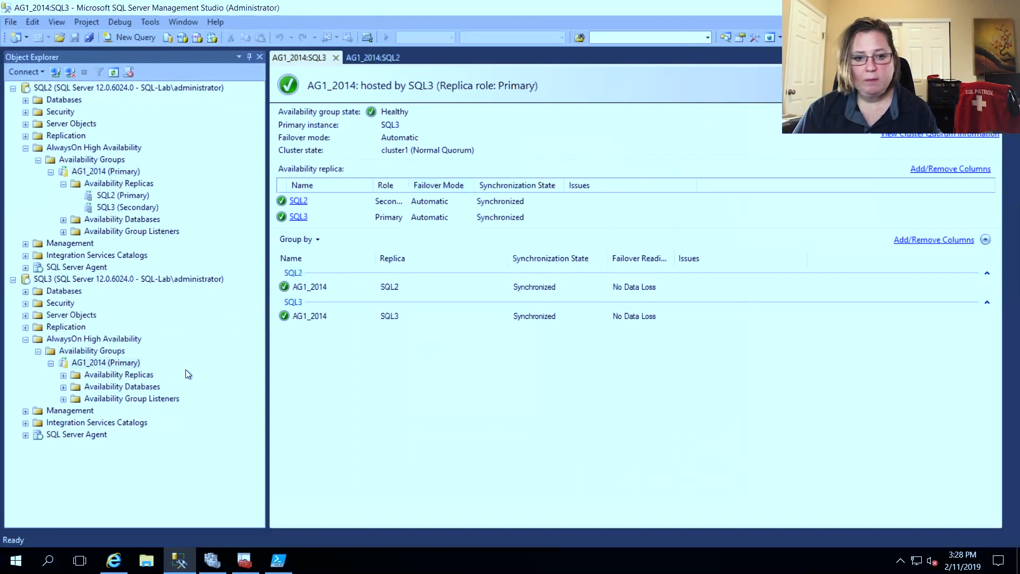
- Start a failover of AG1_2014 from SQL3 with SQL2 as new primary and connect to SQL2
left_click(106, 362)
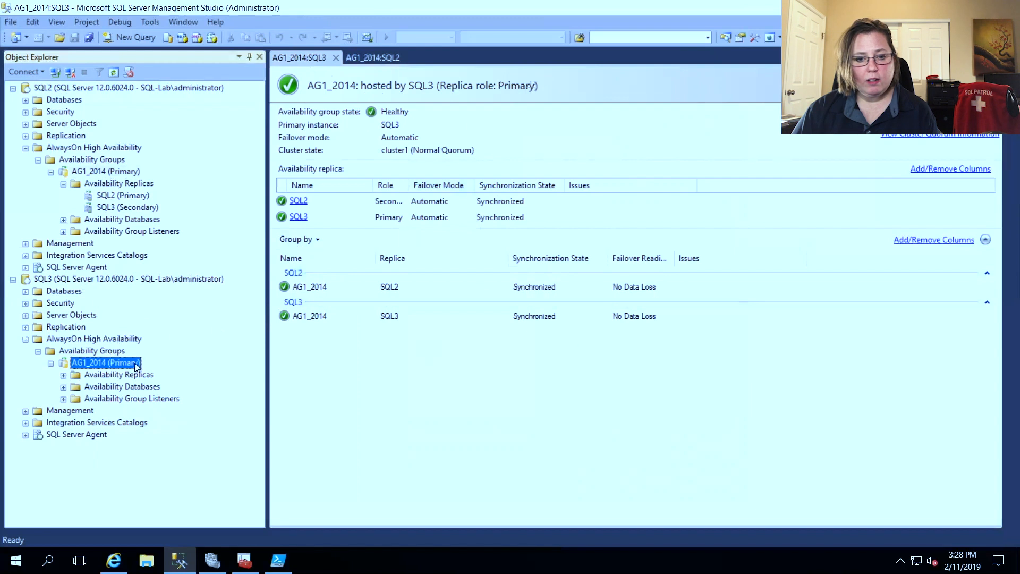
mouse_move(275, 421)
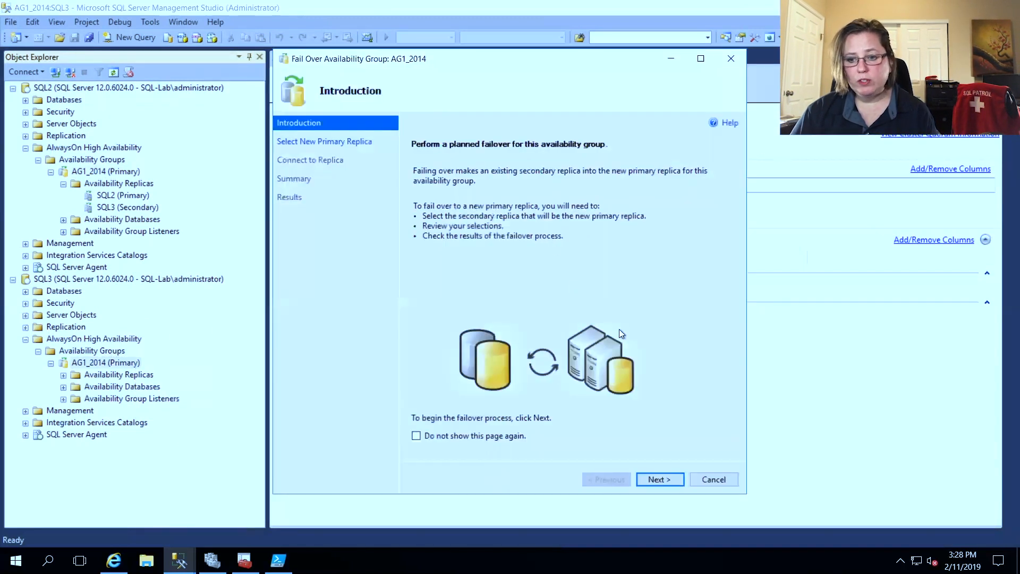
left_click(659, 480)
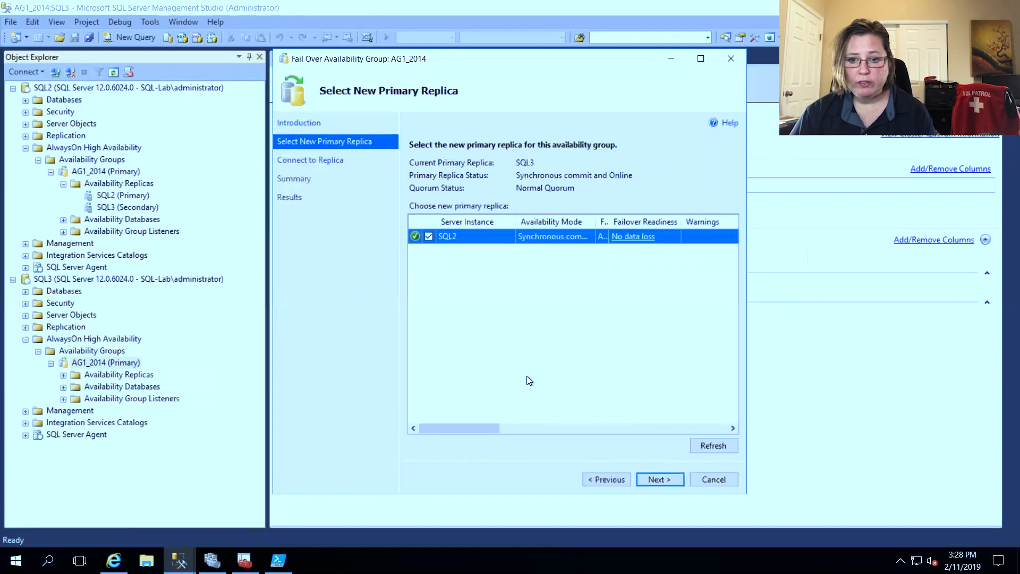
mouse_move(469, 258)
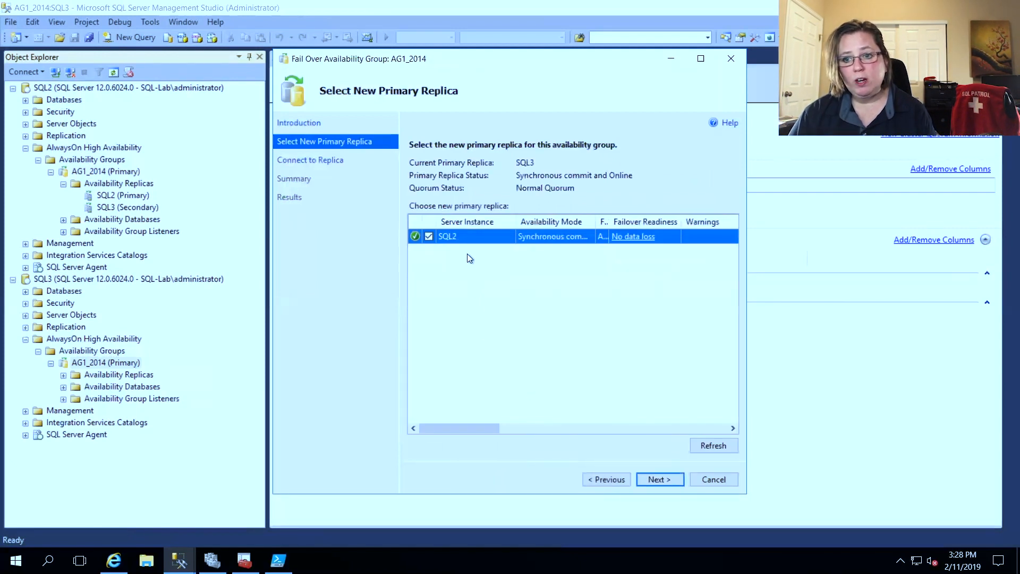
left_click(659, 480)
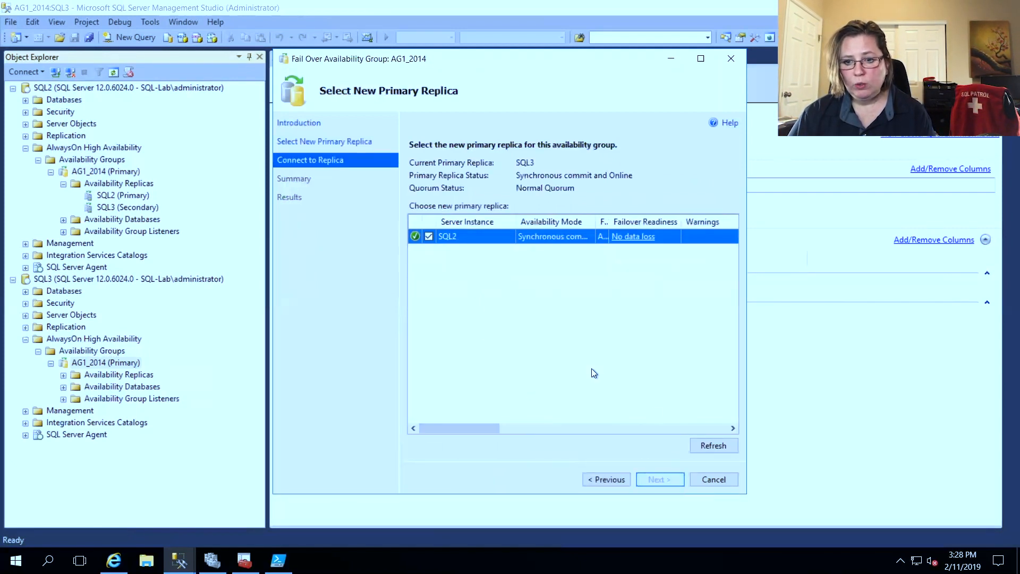
left_click(659, 480)
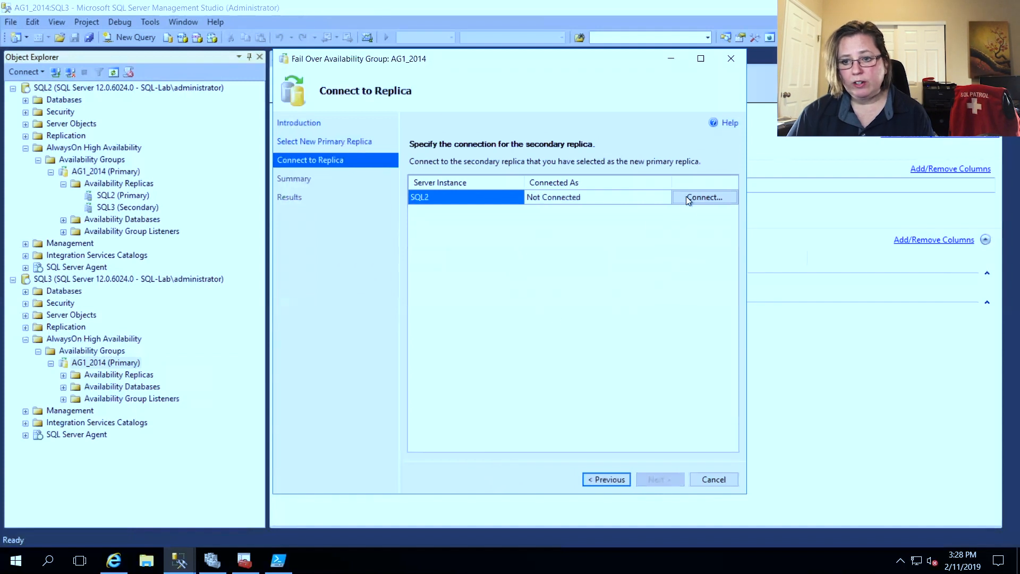
left_click(705, 197)
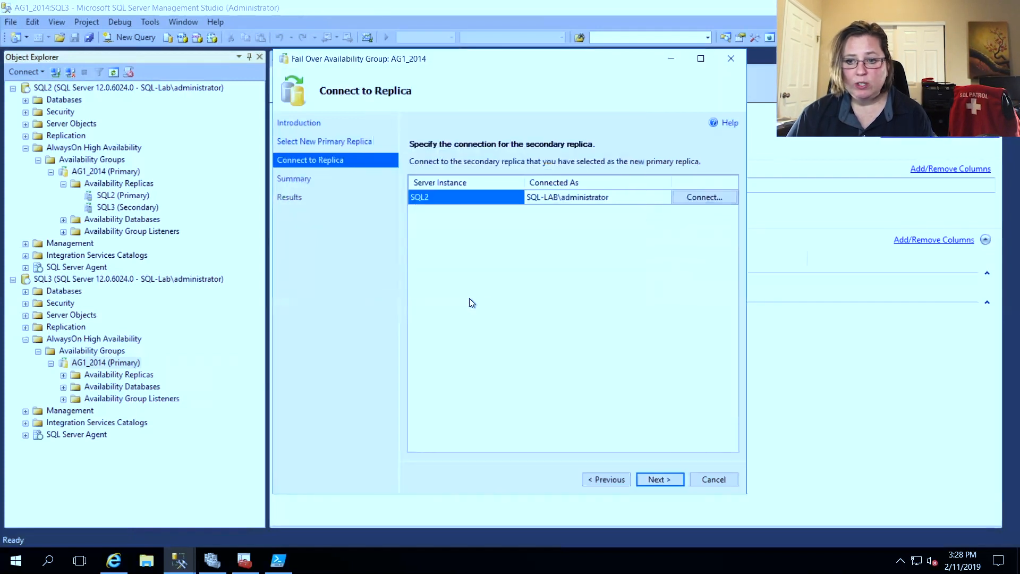
- Review the summary and finish the failover back to SQL2, making SQL3 secondary
left_click(659, 480)
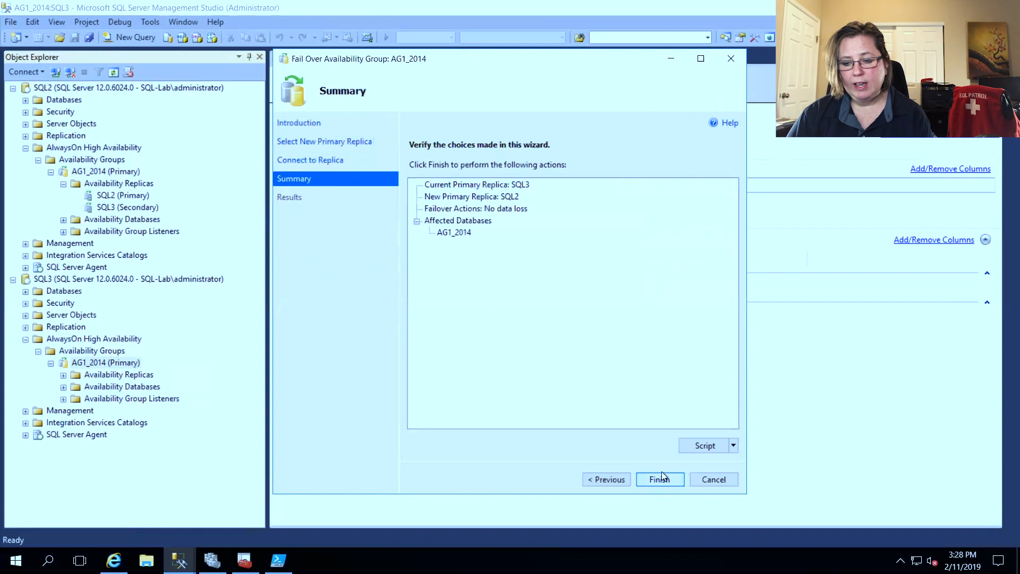
mouse_move(648, 444)
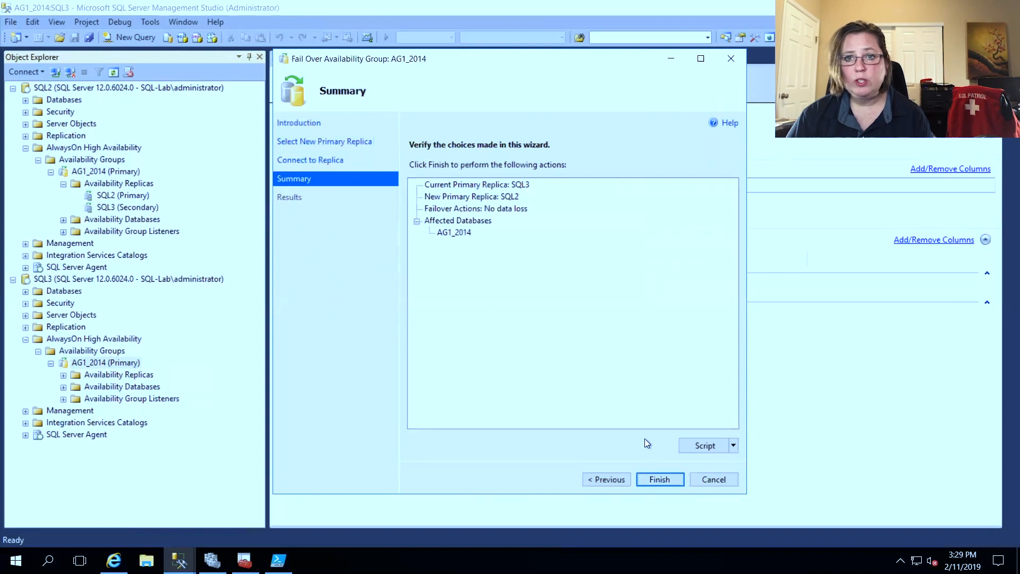
mouse_move(596, 369)
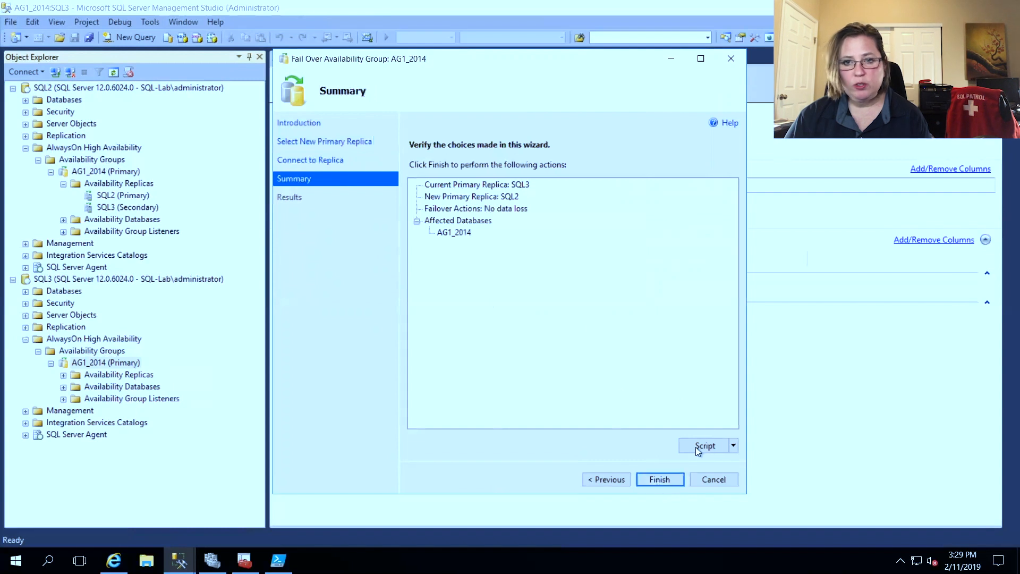
left_click(659, 479)
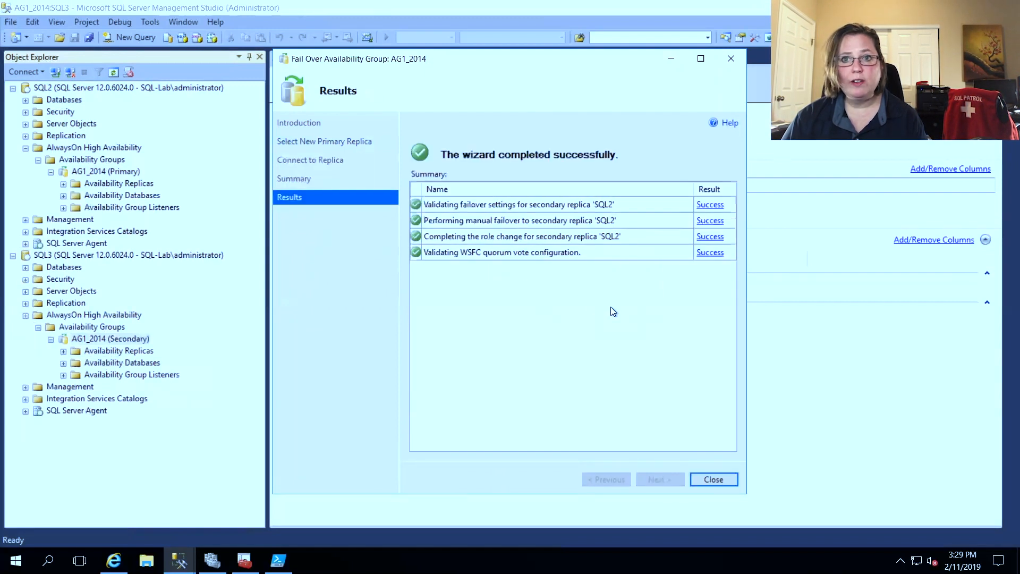
- Close the wizard, refresh the SQL3 dashboard and switch to the AG1_2014:SQL2 dashboard
left_click(713, 479)
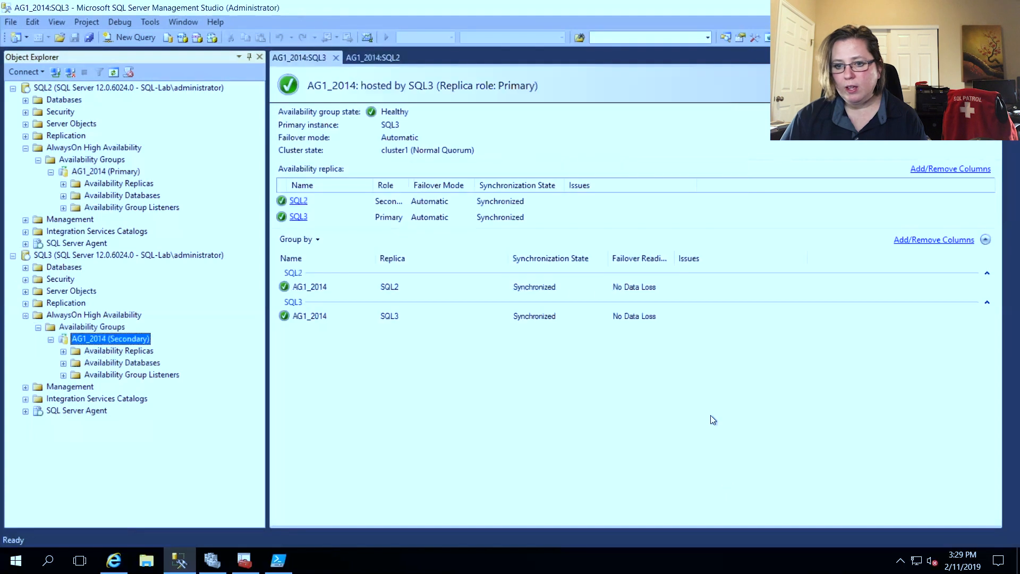
left_click(56, 21)
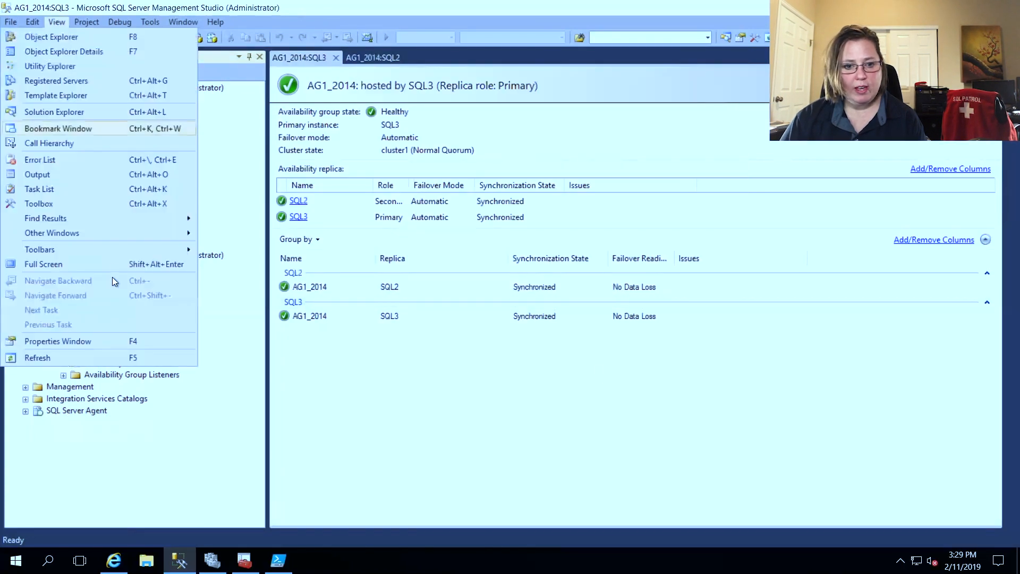
left_click(51, 36)
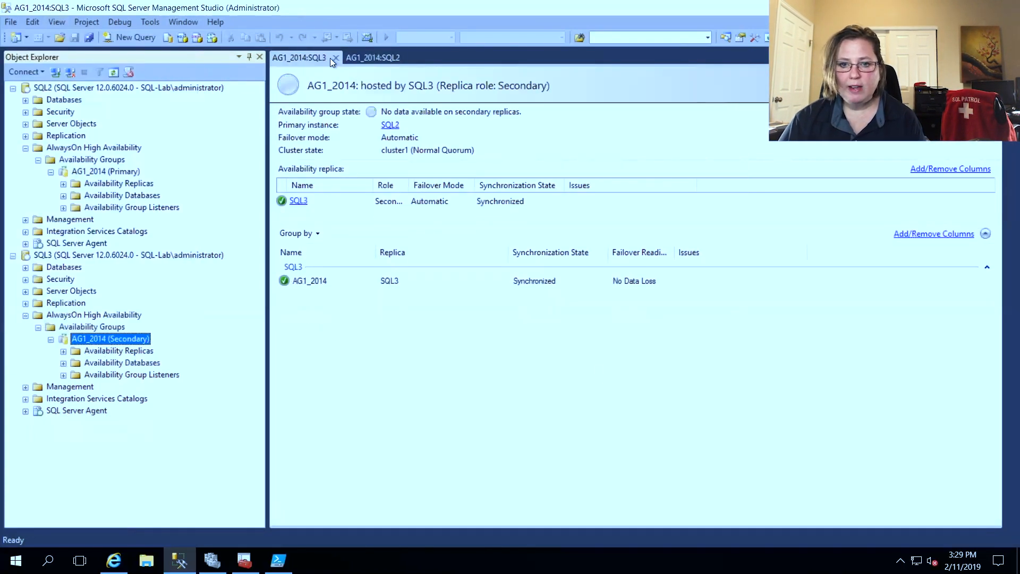
left_click(373, 57)
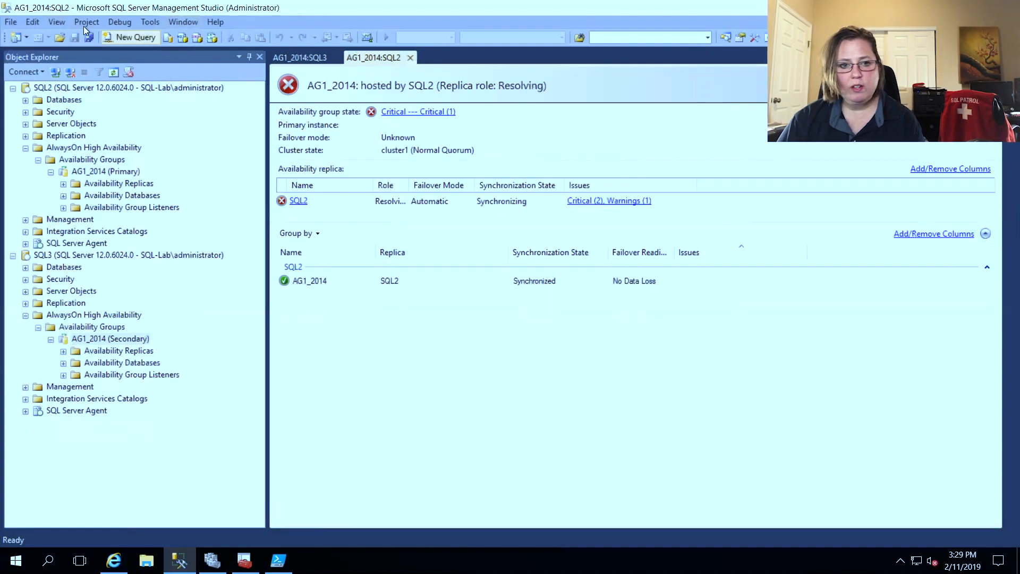
mouse_move(225, 357)
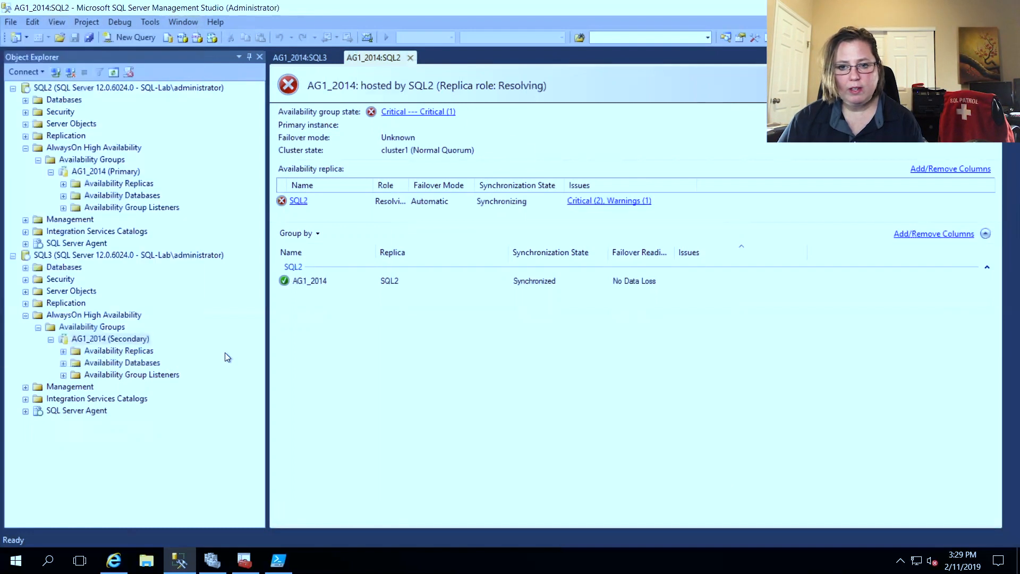